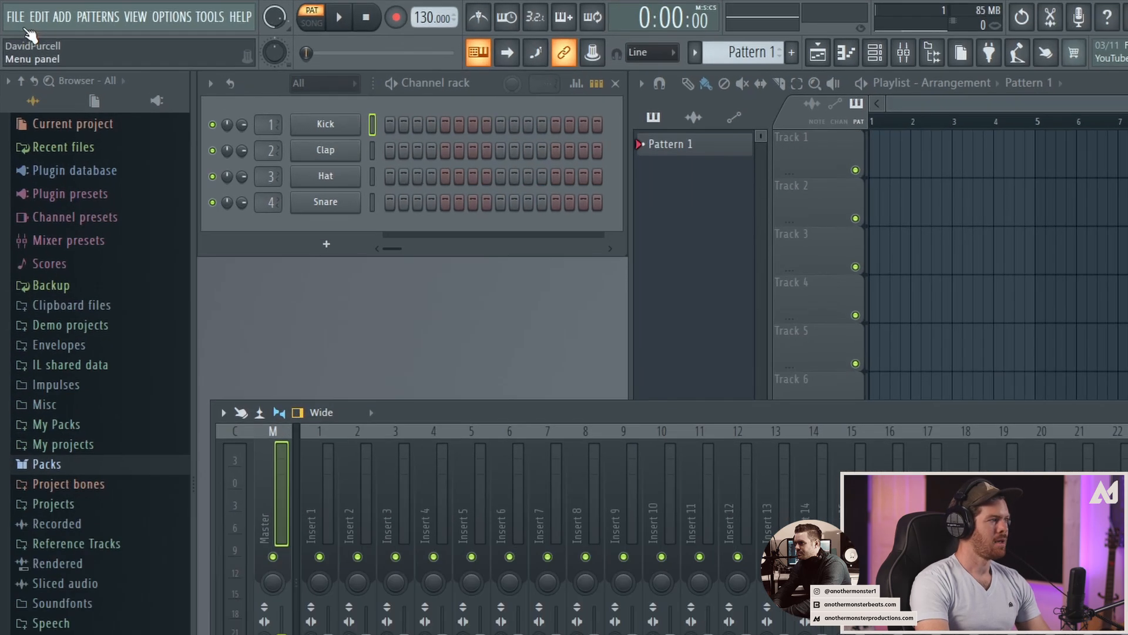
# Open the File menu to show the New from template submenu.
pyautogui.click(14, 16)
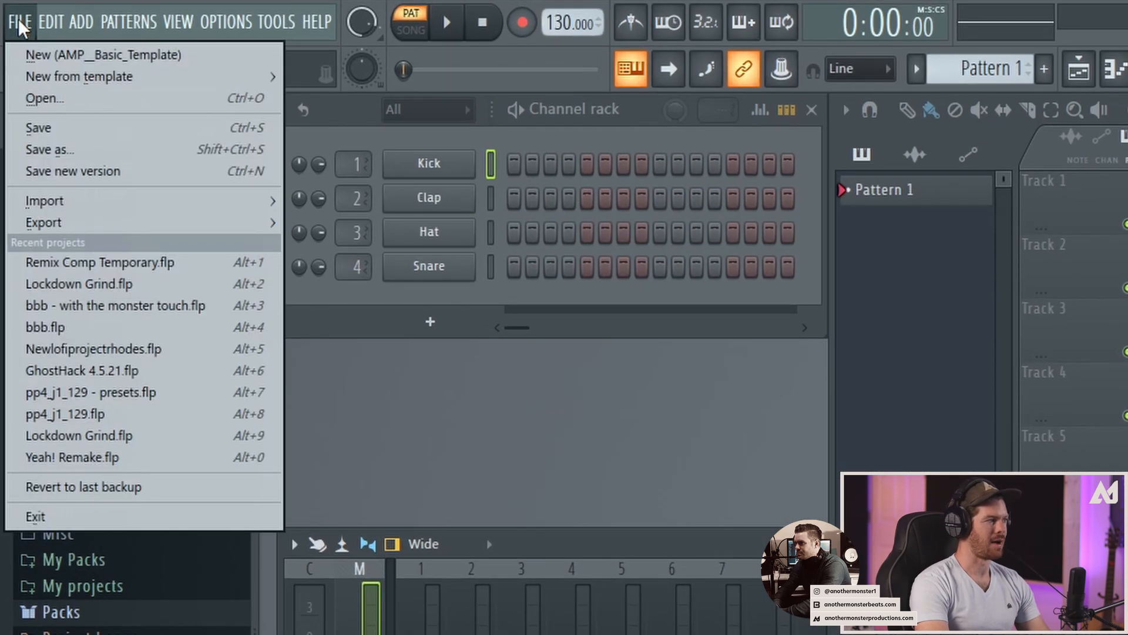
pyautogui.moveTo(79, 77)
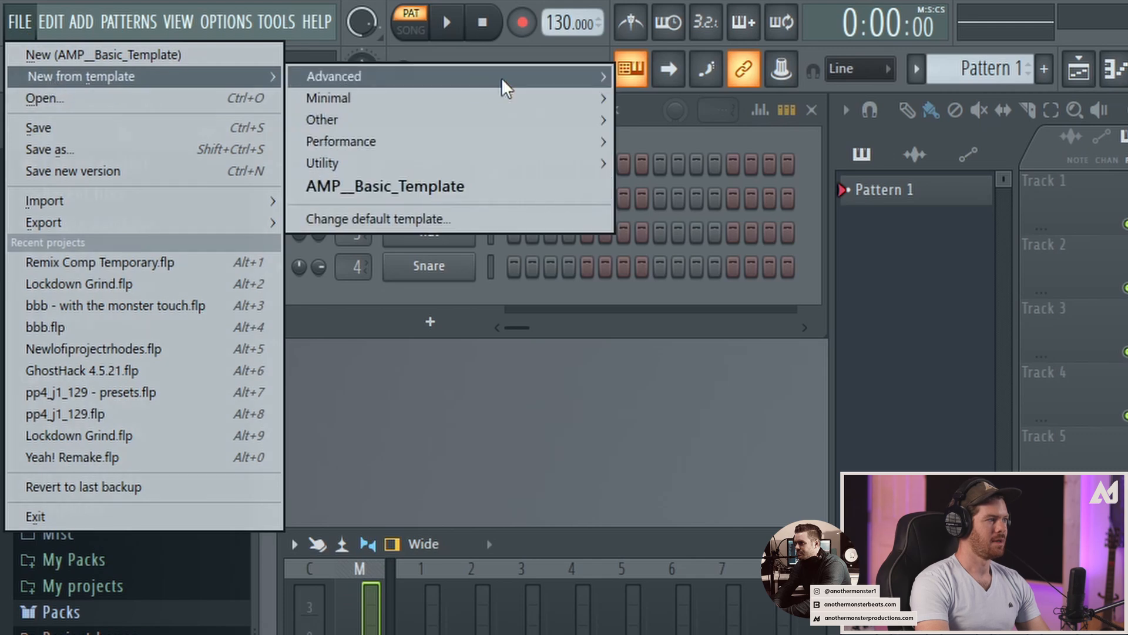
pyautogui.moveTo(329, 98)
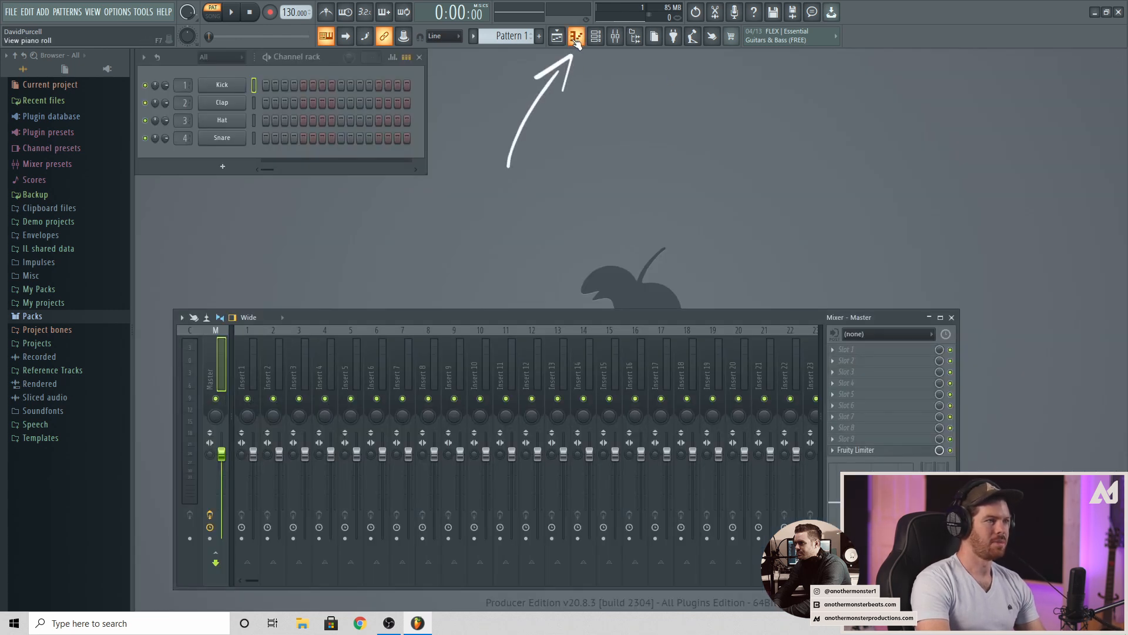
pyautogui.click(576, 36)
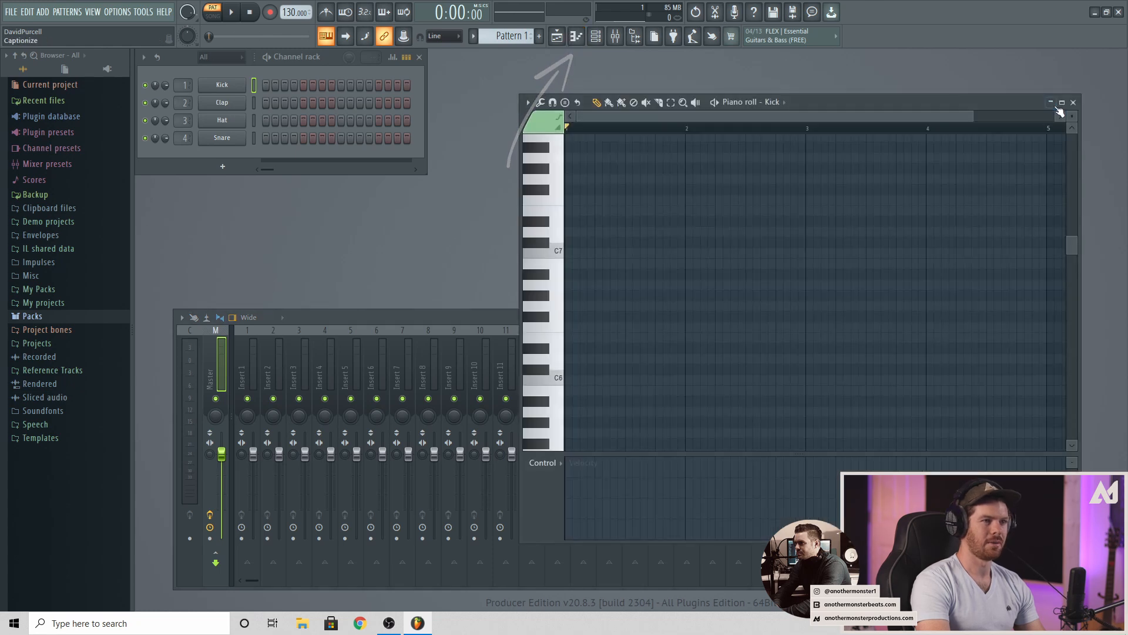
pyautogui.click(1073, 101)
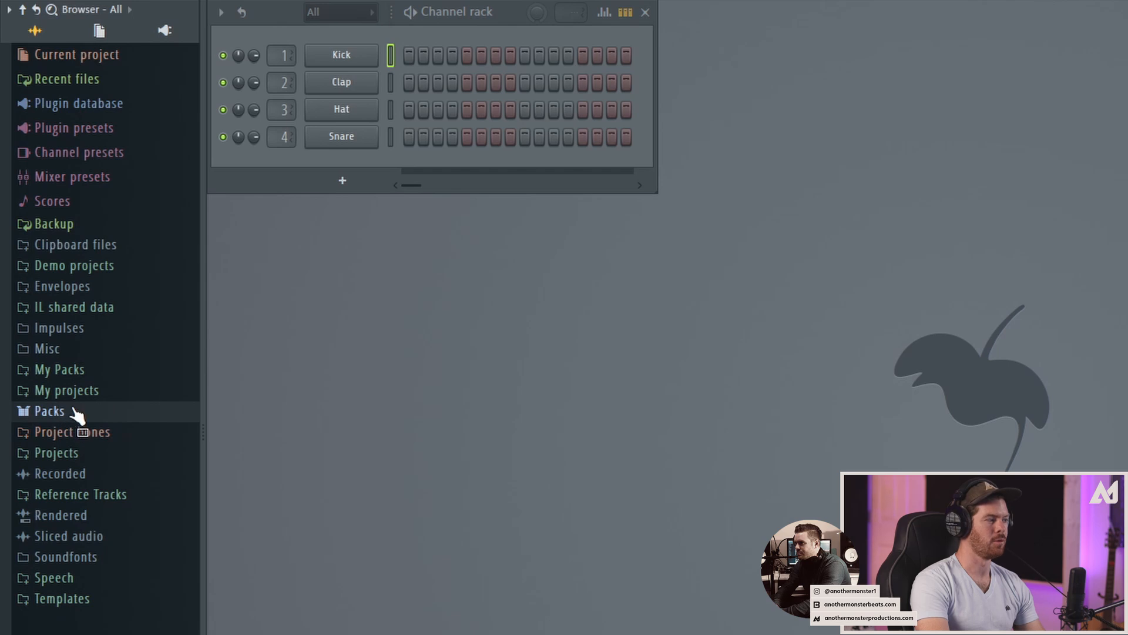
# Expand the browser's Packs folder and open one of the drum sample packs.
pyautogui.click(49, 411)
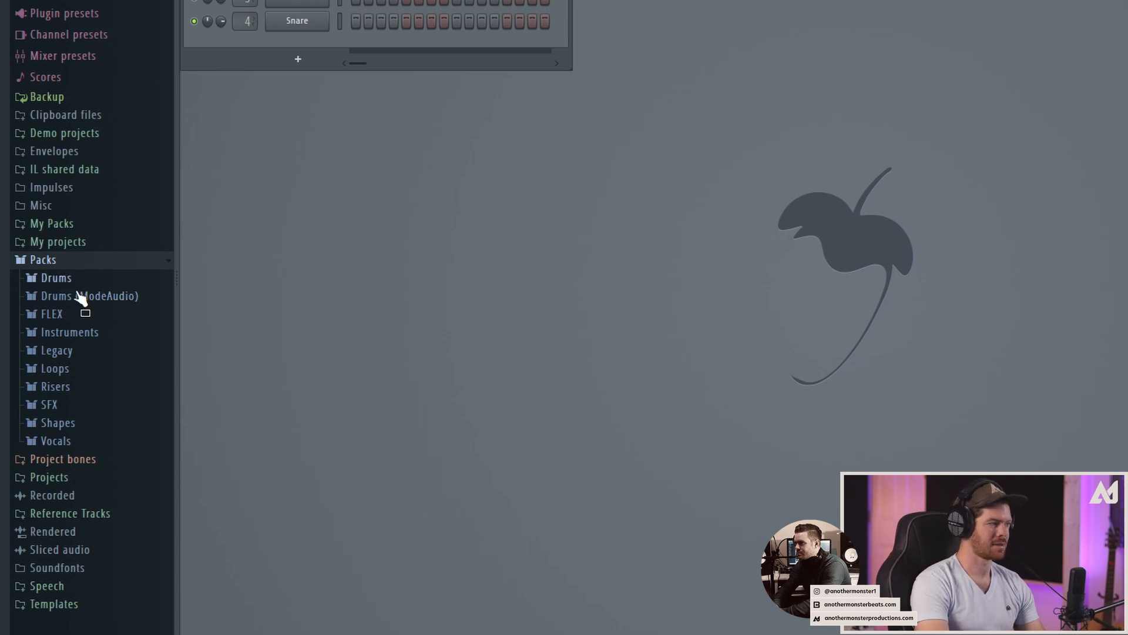
pyautogui.click(55, 277)
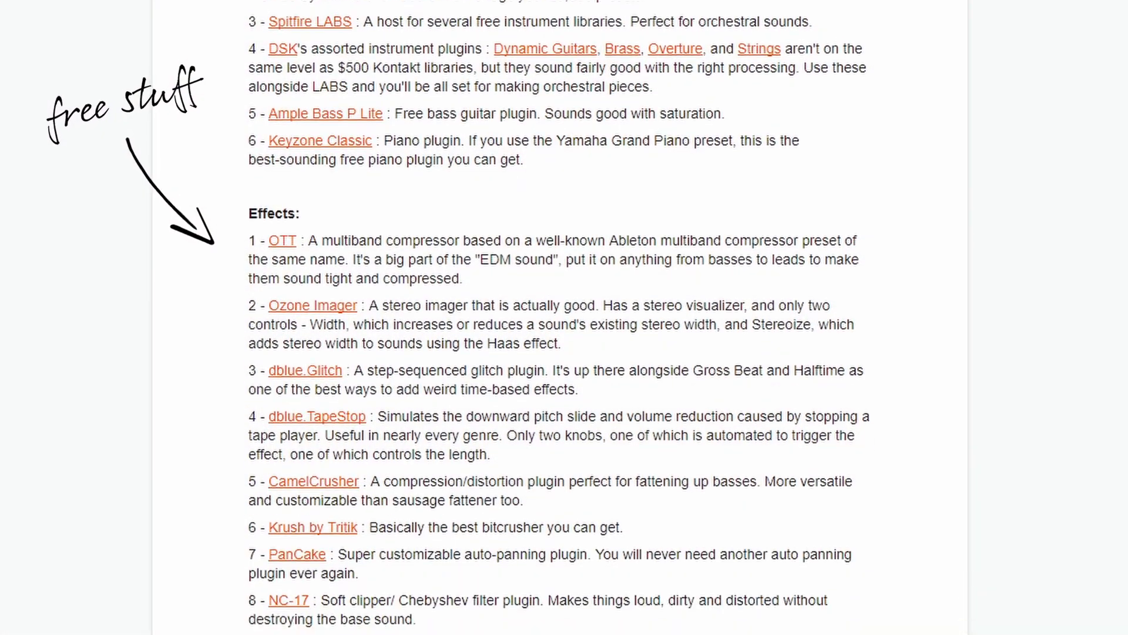
# Scroll the free plugin list down to items 9–12, Saturation Knob and SPAN.
pyautogui.scroll(-3)
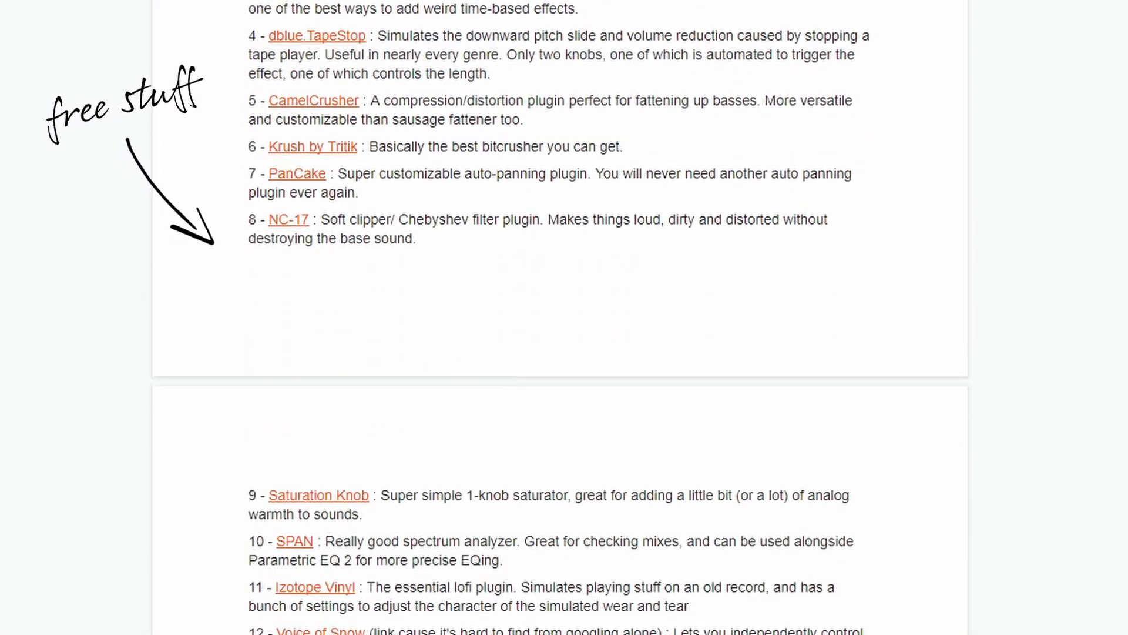
pyautogui.scroll(-3)
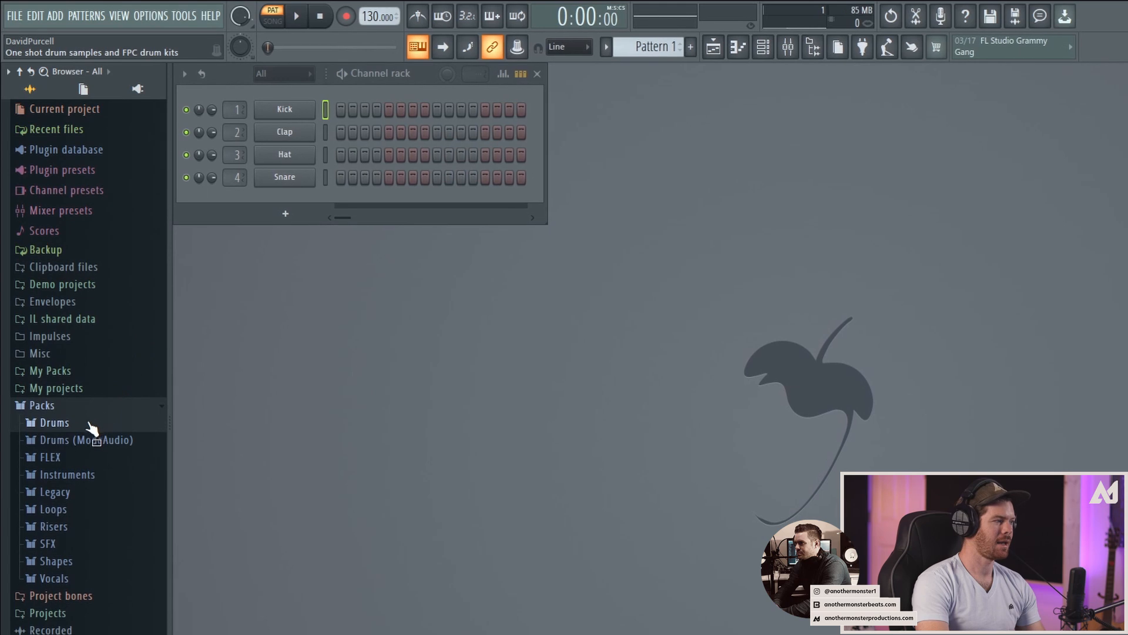
# Add Grv Kick 17 from Packs > Drums as a channel and program Hat, Snare and kick steps.
pyautogui.click(55, 422)
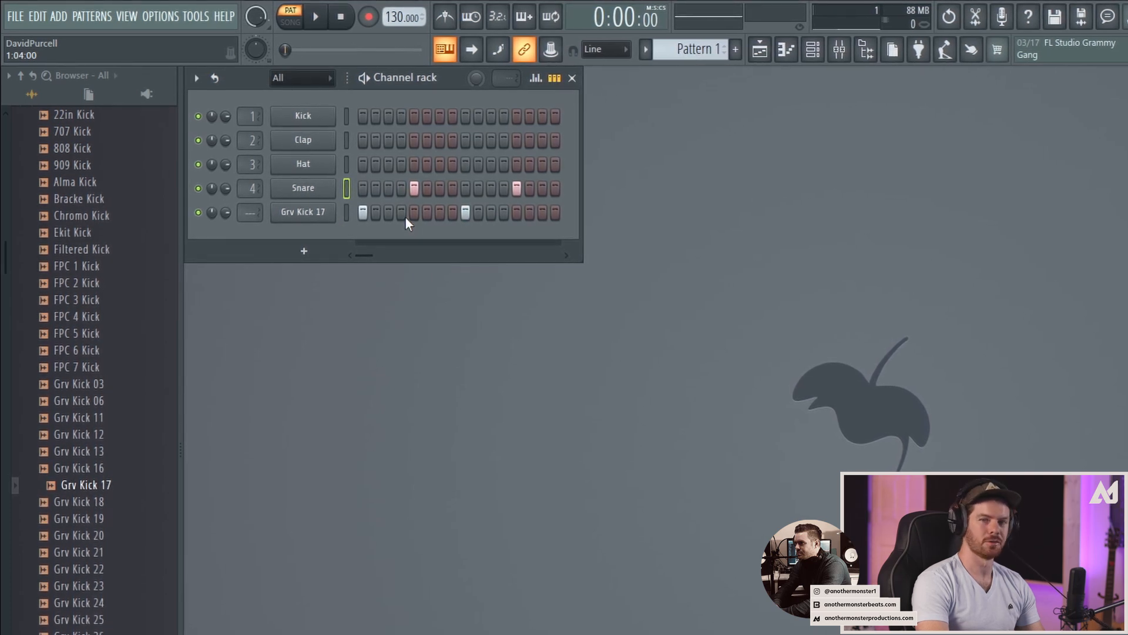
pyautogui.click(315, 16)
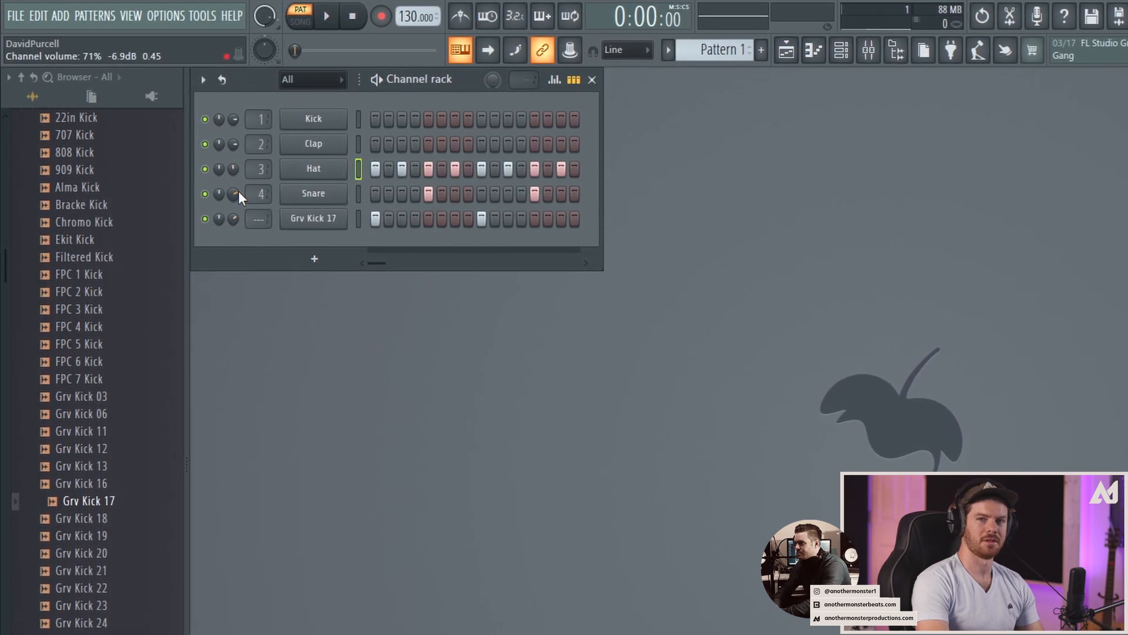
pyautogui.click(325, 16)
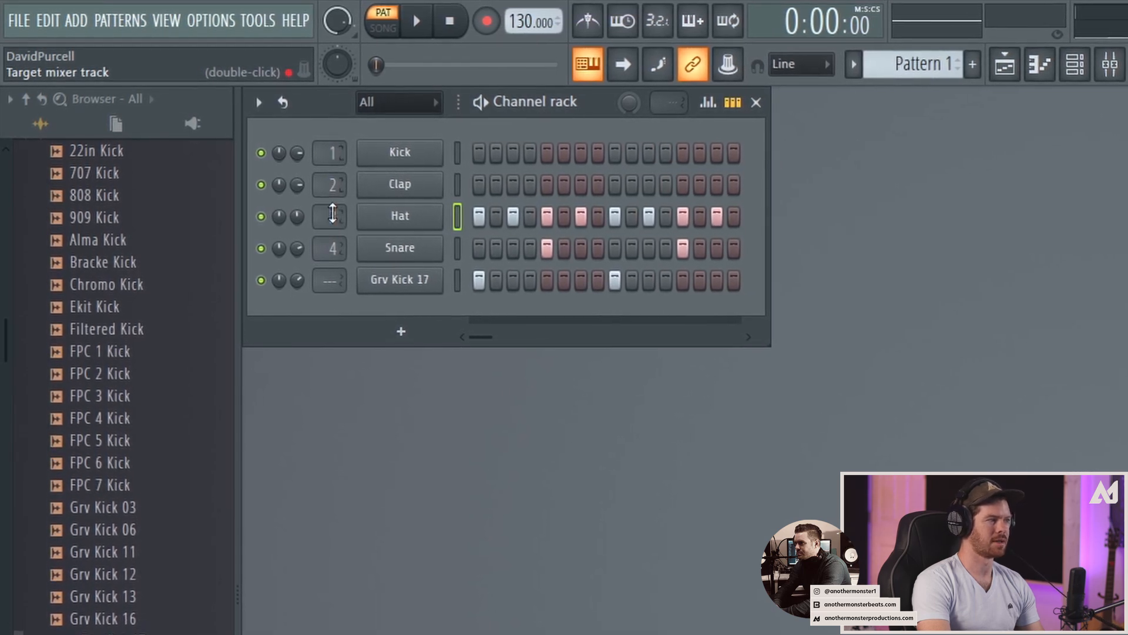
pyautogui.click(400, 279)
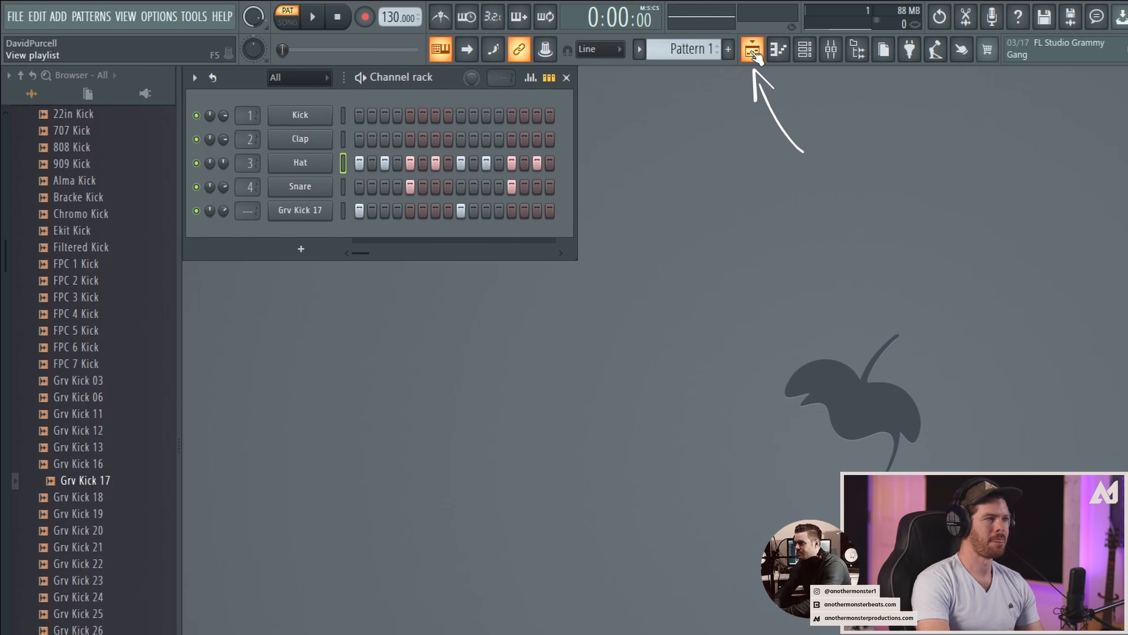
# Show the playlist and hide the piano roll and channel rack.
pyautogui.click(753, 49)
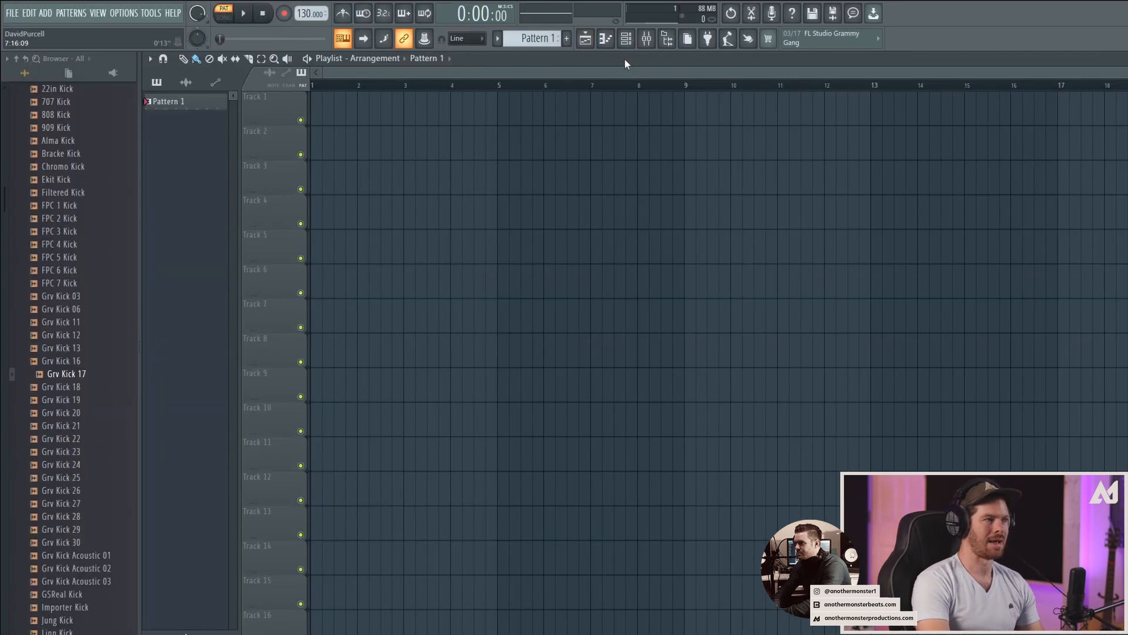
pyautogui.click(625, 38)
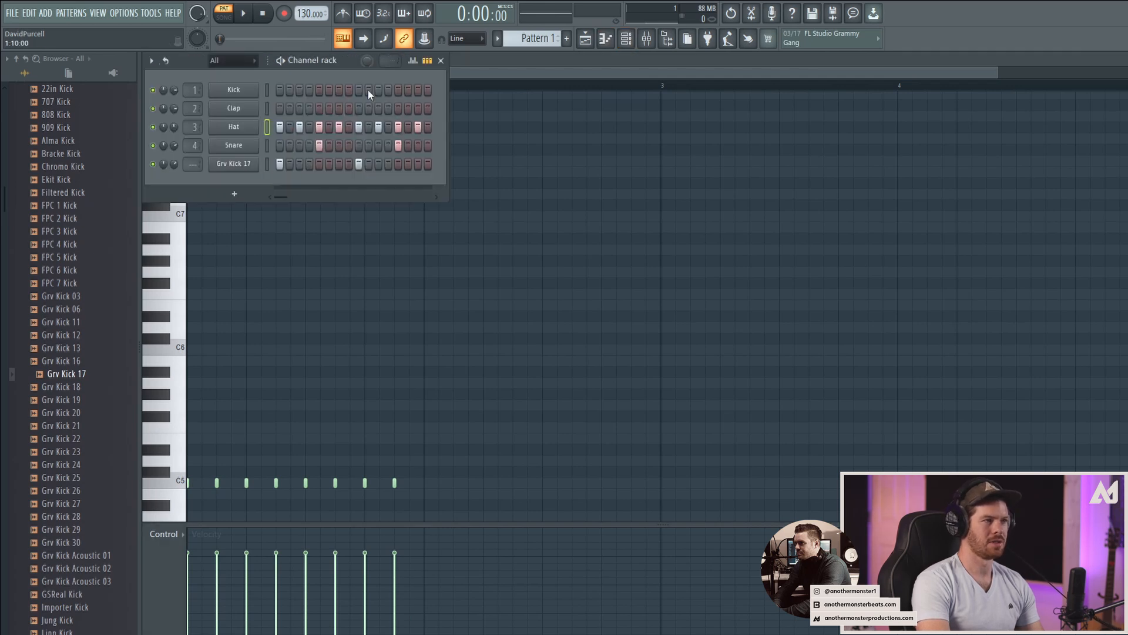
pyautogui.press('F9')
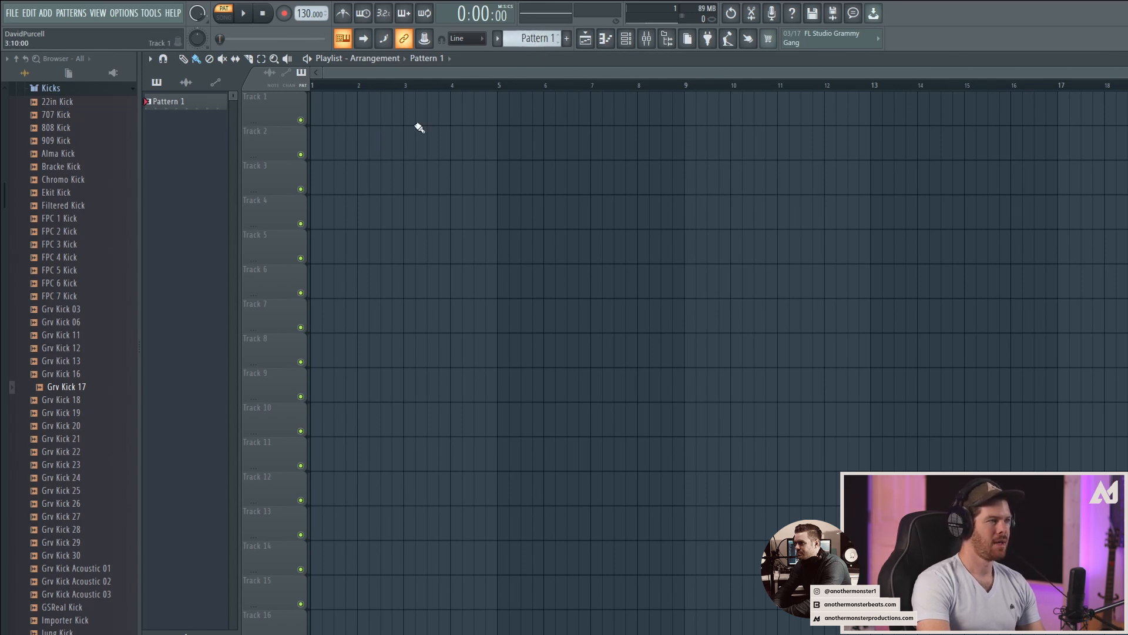
# Fill the first eight bars of Track 1 with Pattern 1 clips and switch to arrangement playback.
pyautogui.click(344, 108)
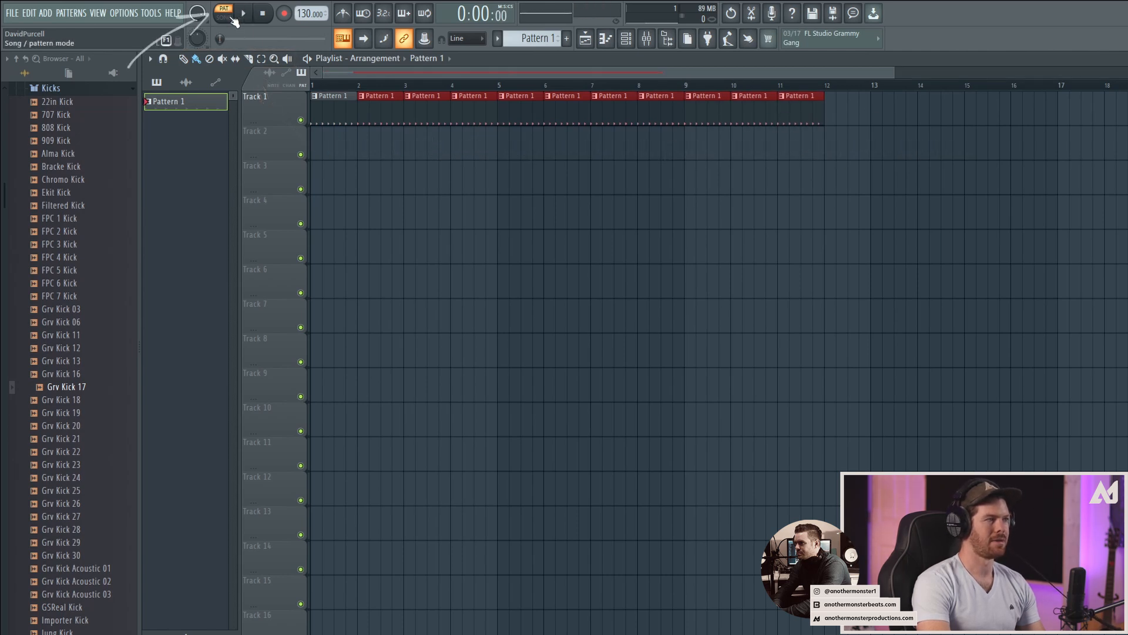
pyautogui.click(224, 13)
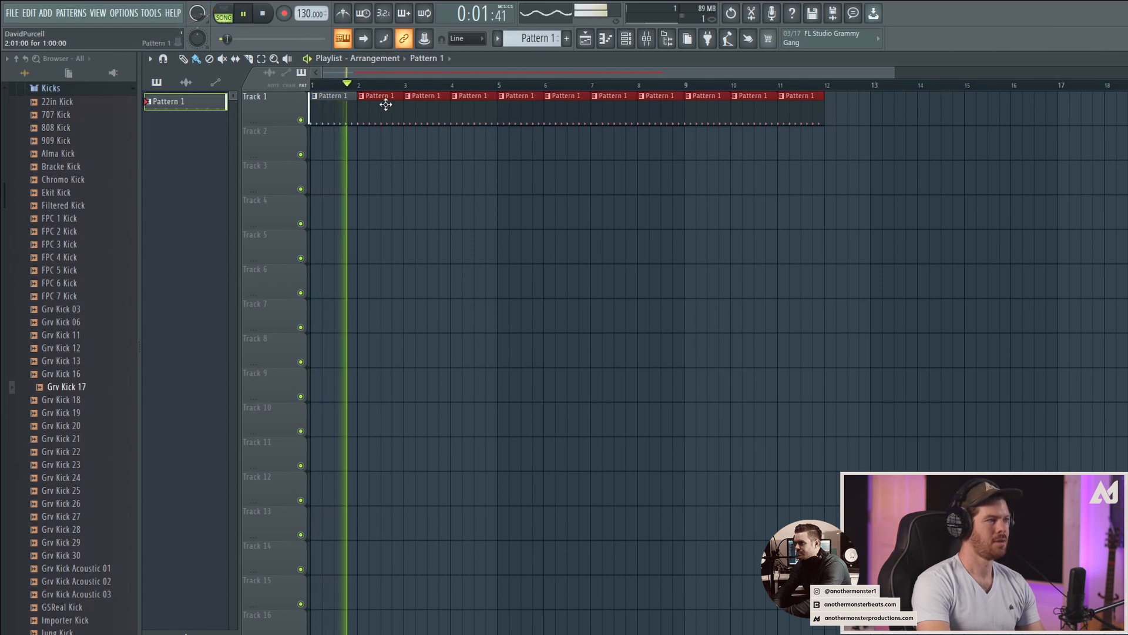
pyautogui.click(244, 13)
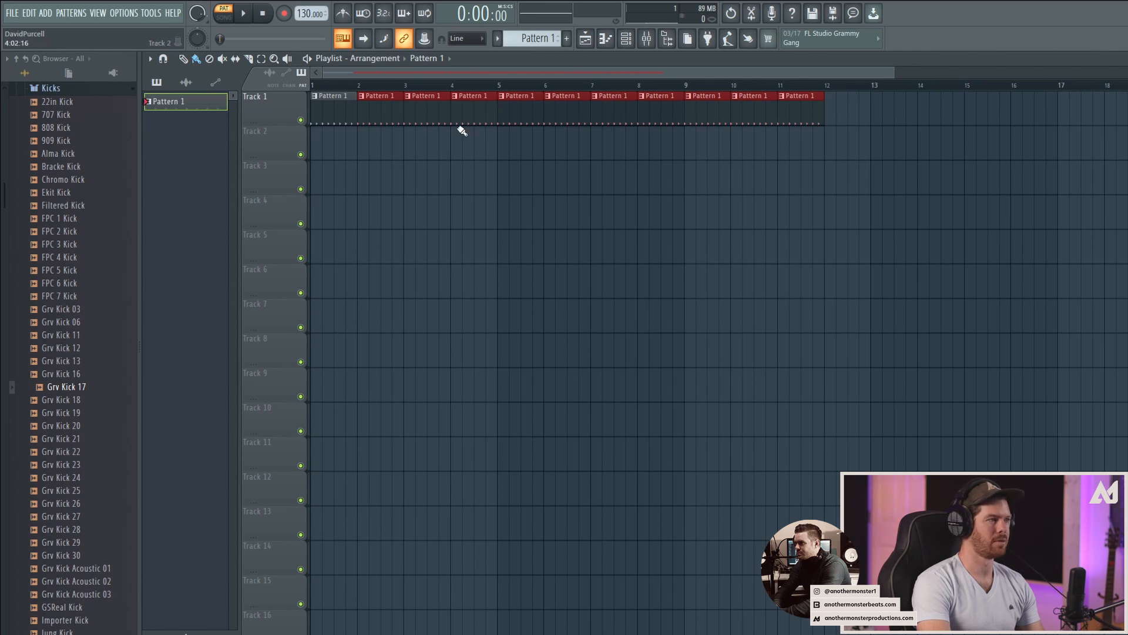
pyautogui.click(224, 13)
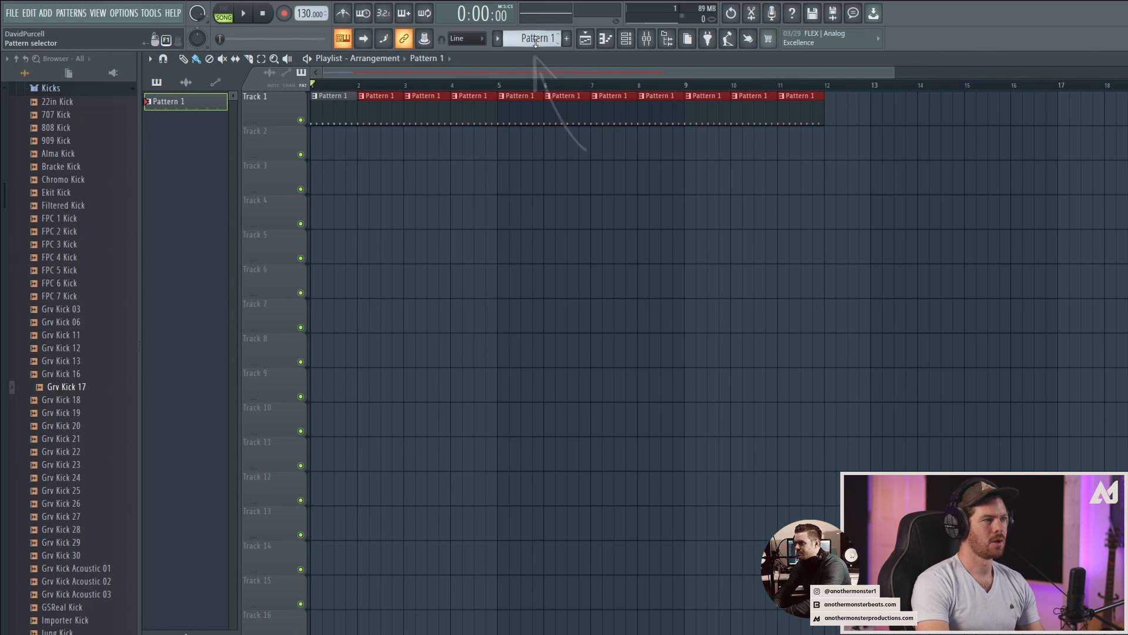
# Create a new empty pattern and close the drum step sequencer.
pyautogui.click(535, 38)
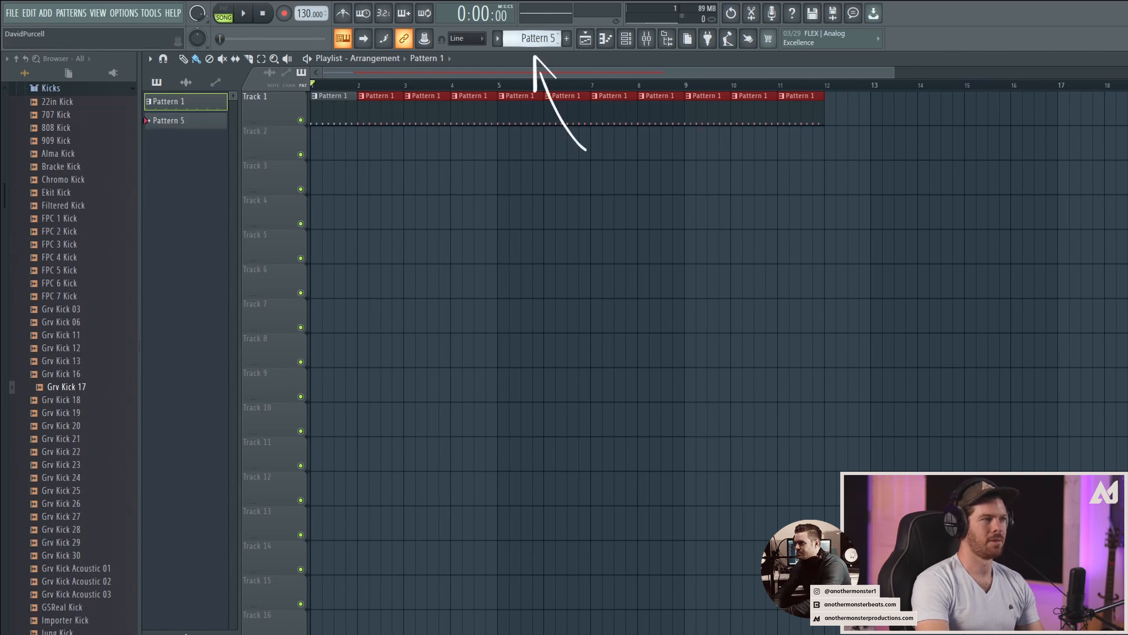
pyautogui.click(625, 38)
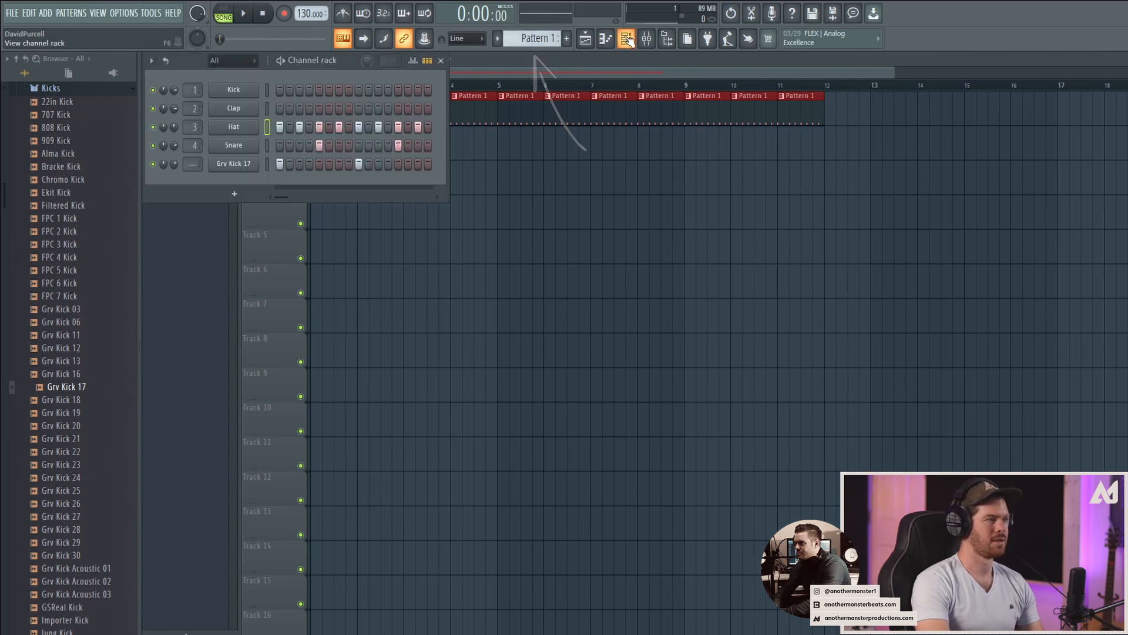
pyautogui.click(537, 38)
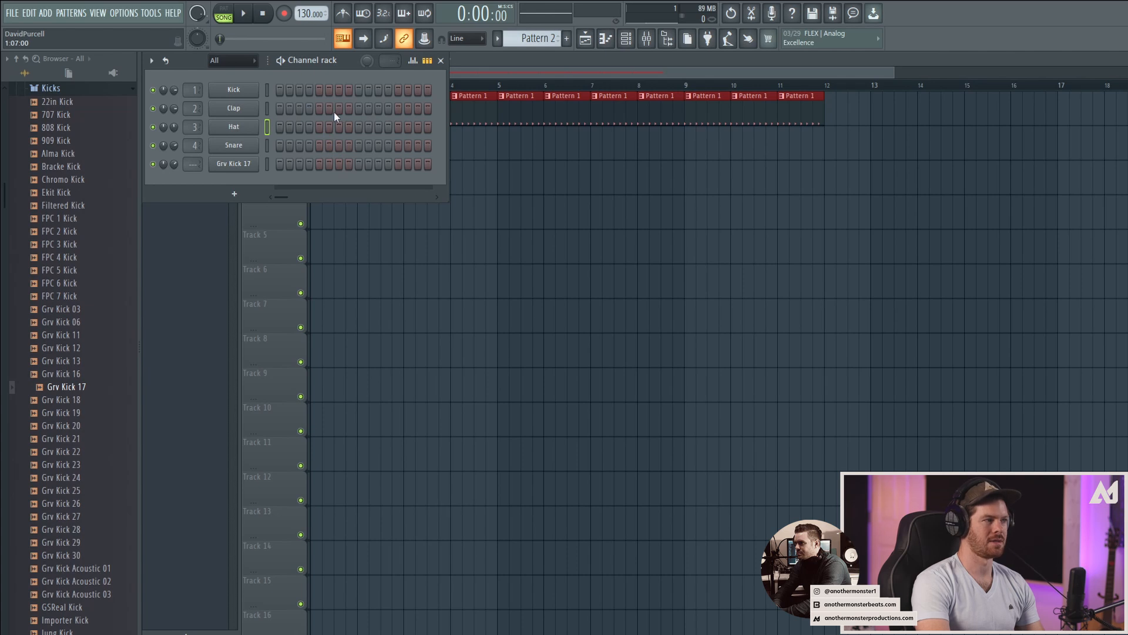
pyautogui.click(442, 60)
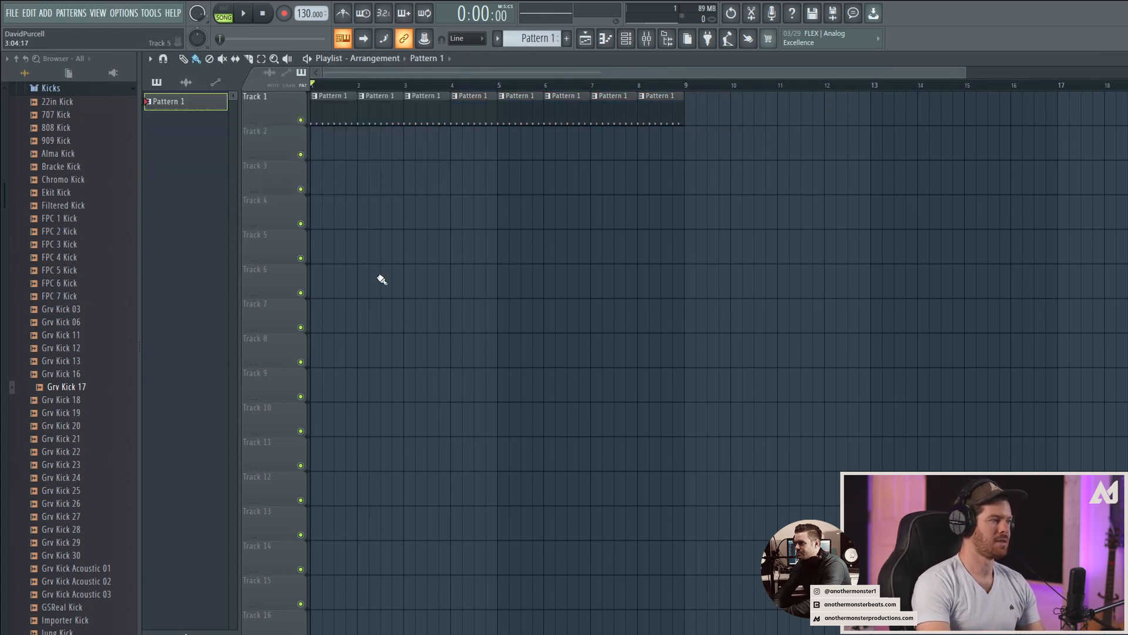
# Pick Grv Kick 18 and paint repeating kick clips along Track 2.
pyautogui.click(61, 399)
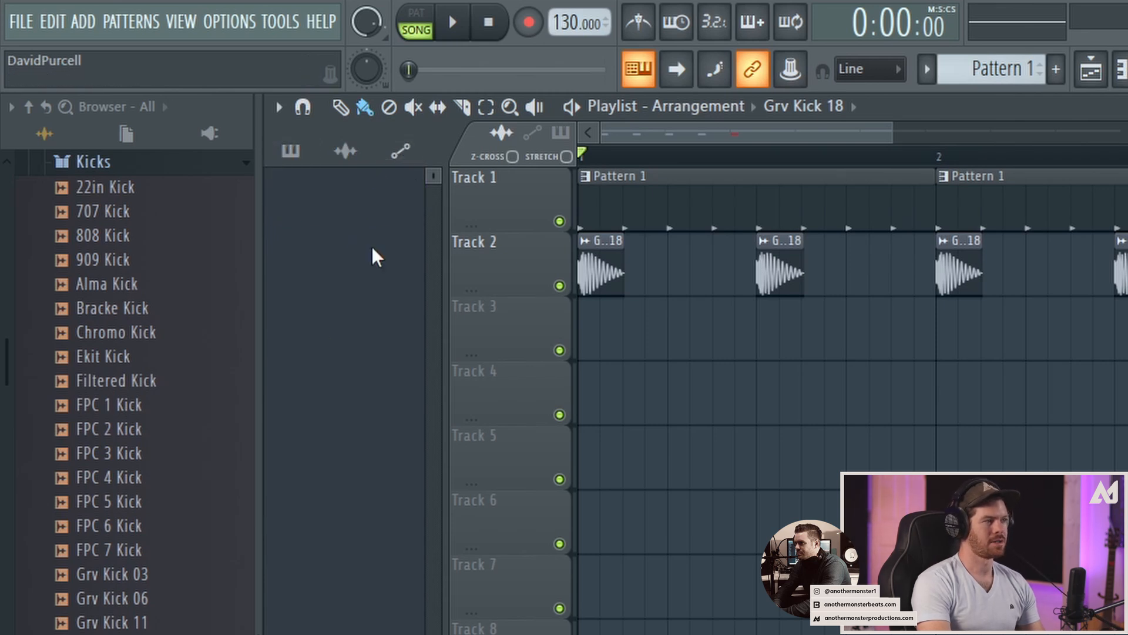
pyautogui.moveTo(352, 176)
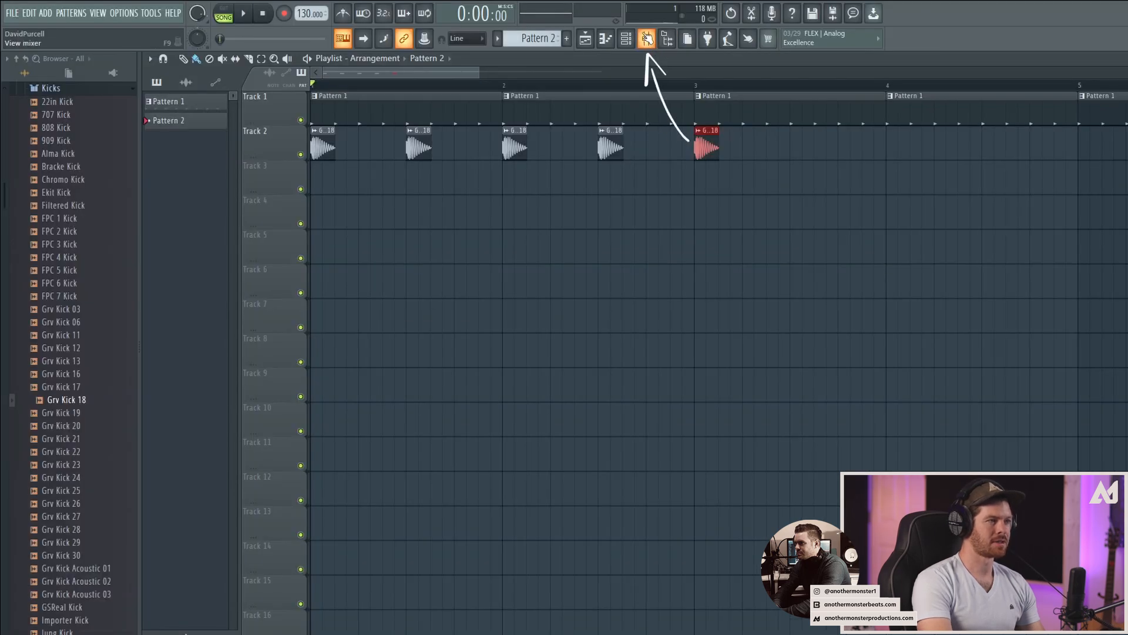
# Route the Grv Kick 17 channel to a free mixer track.
pyautogui.click(645, 38)
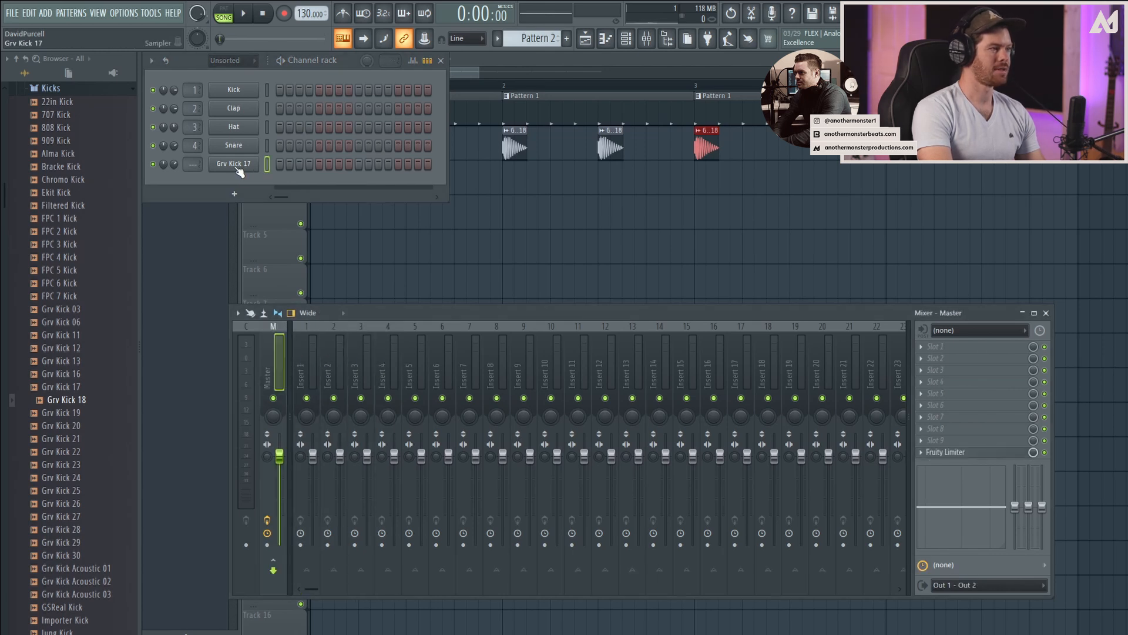
pyautogui.click(360, 374)
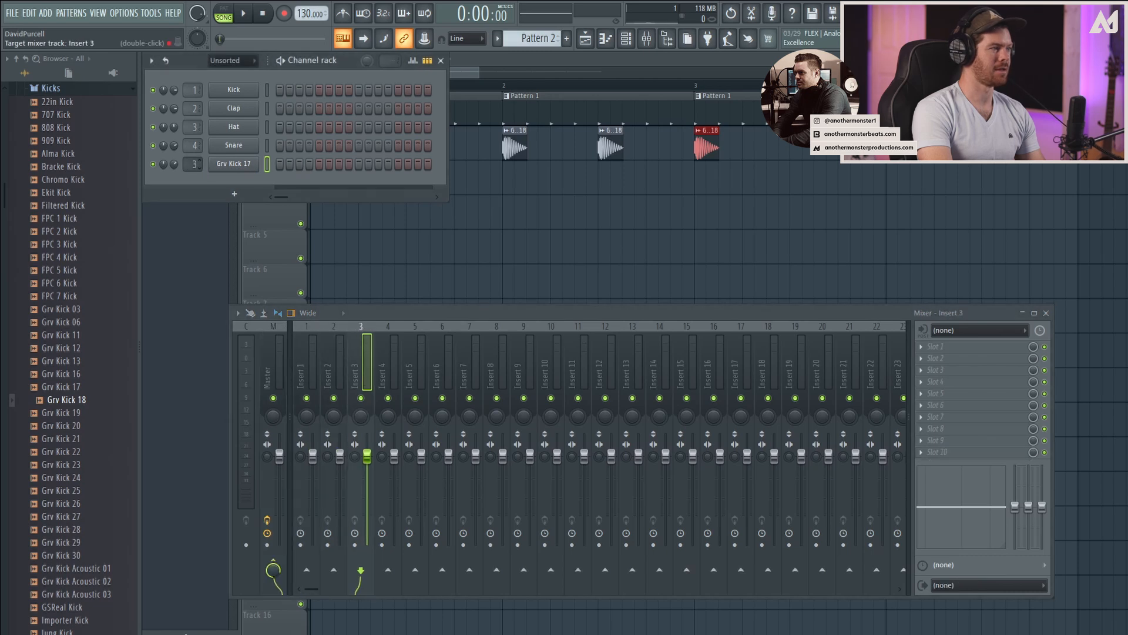
pyautogui.click(414, 360)
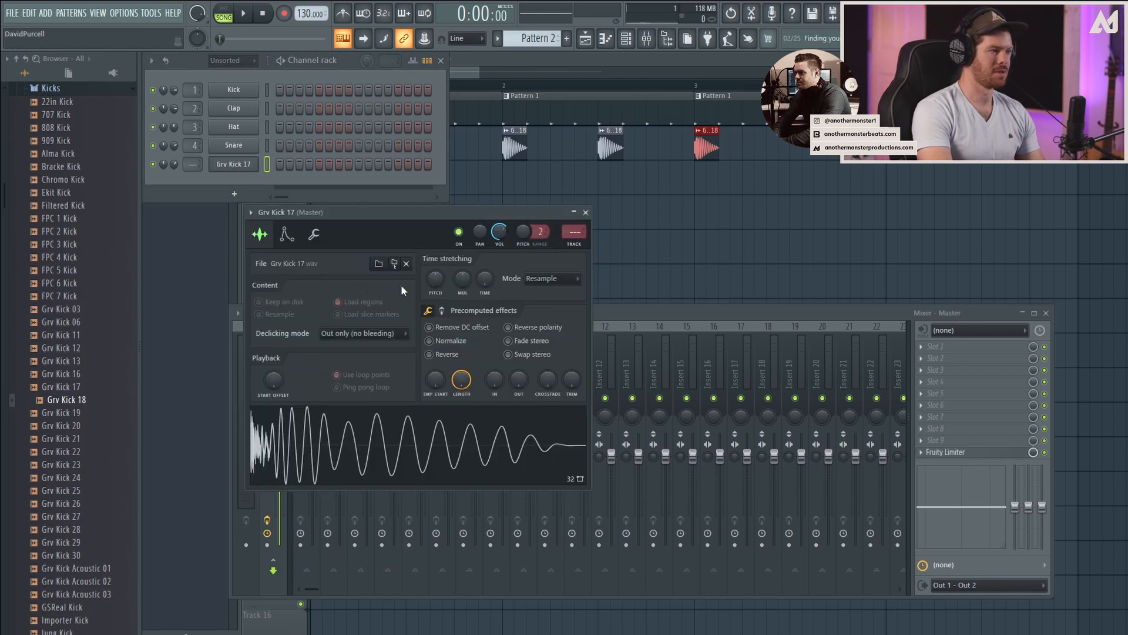
pyautogui.click(250, 215)
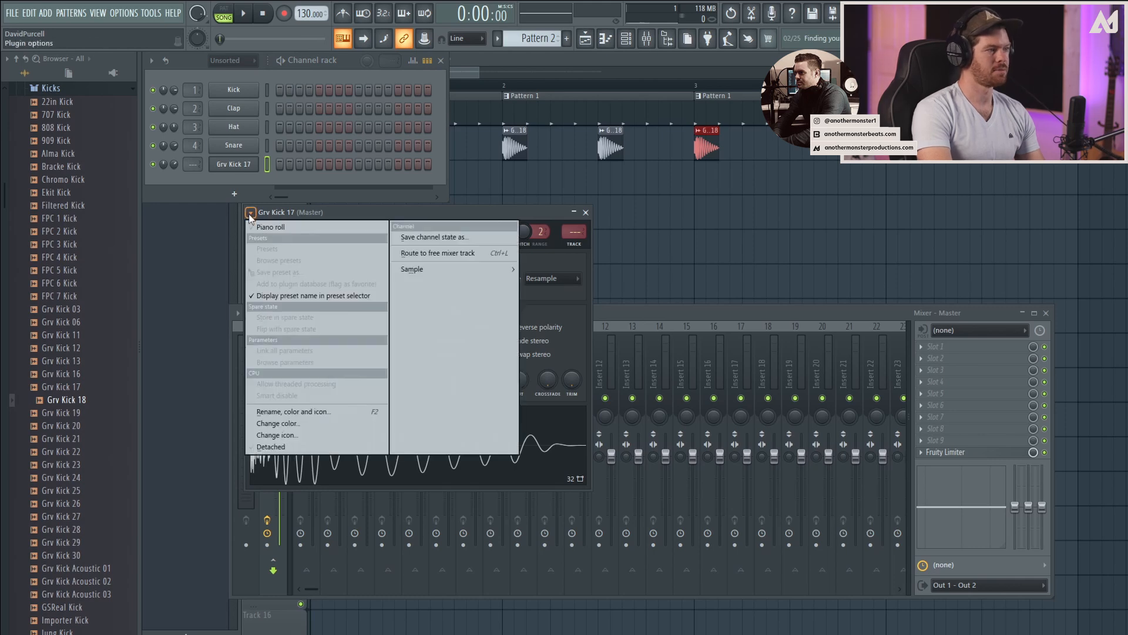
pyautogui.moveTo(439, 253)
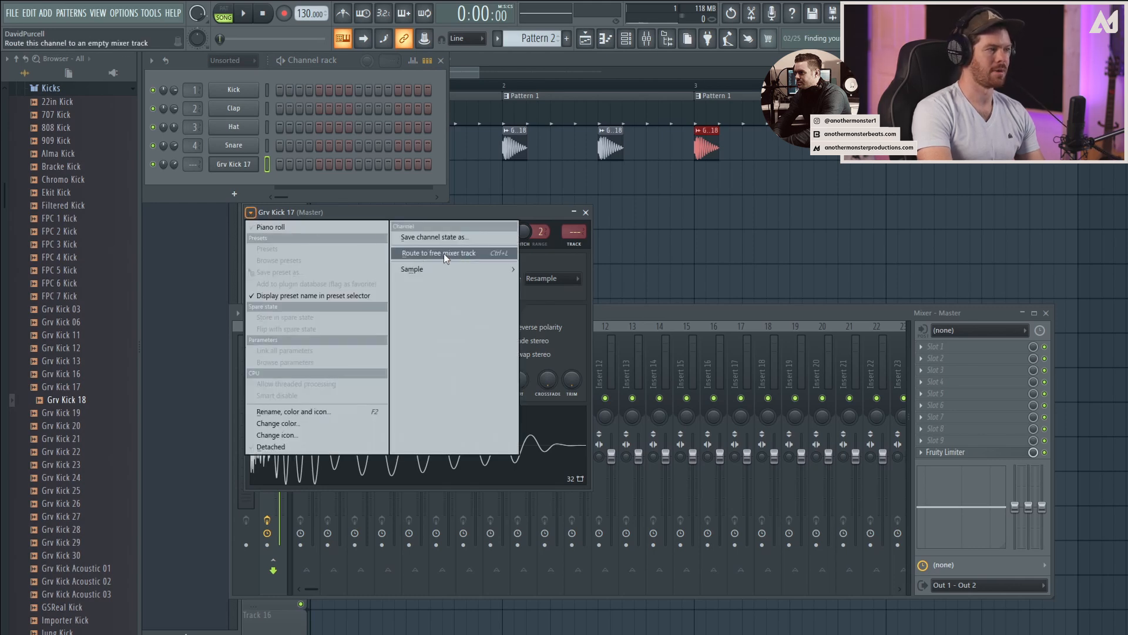
pyautogui.click(440, 253)
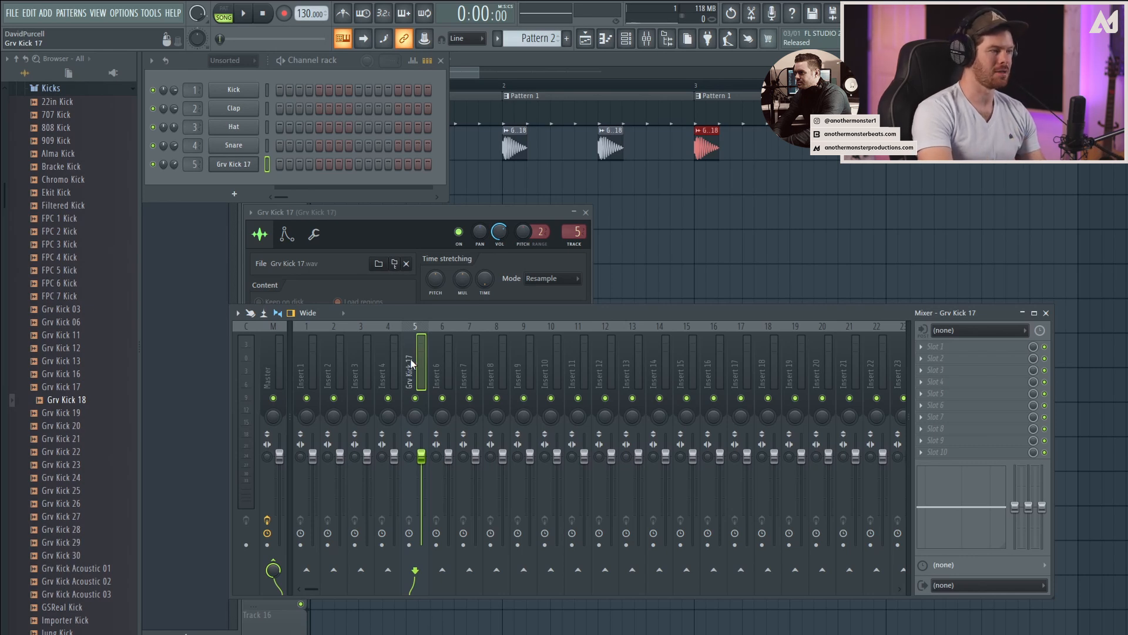
# Rename mixer insert 4 to 'Snare'.
pyautogui.rightClick(388, 360)
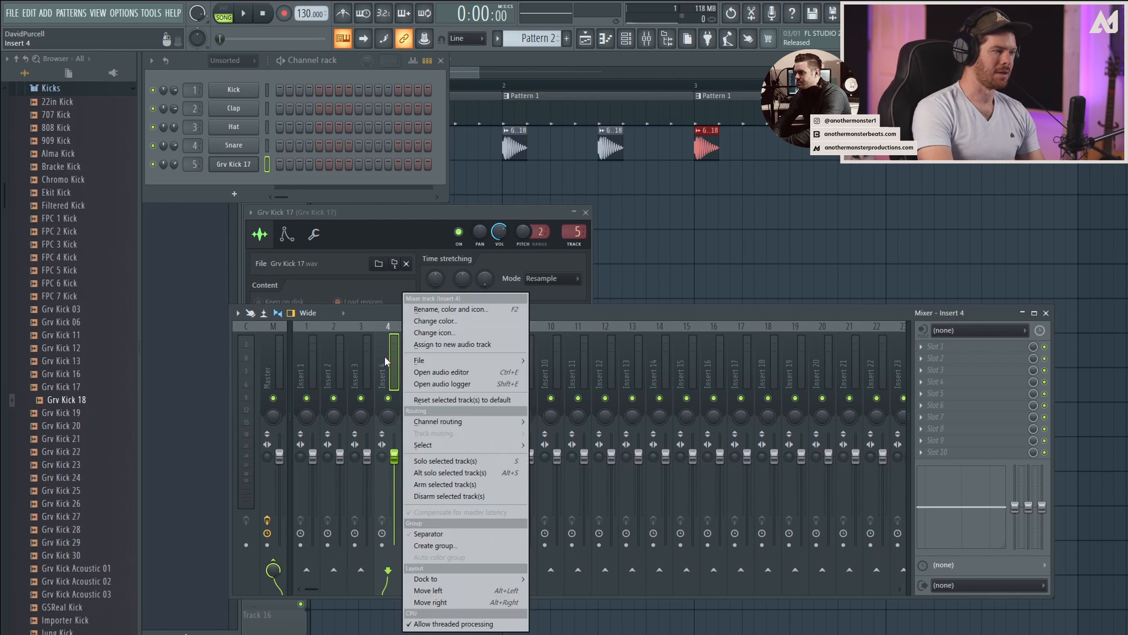
pyautogui.click(449, 308)
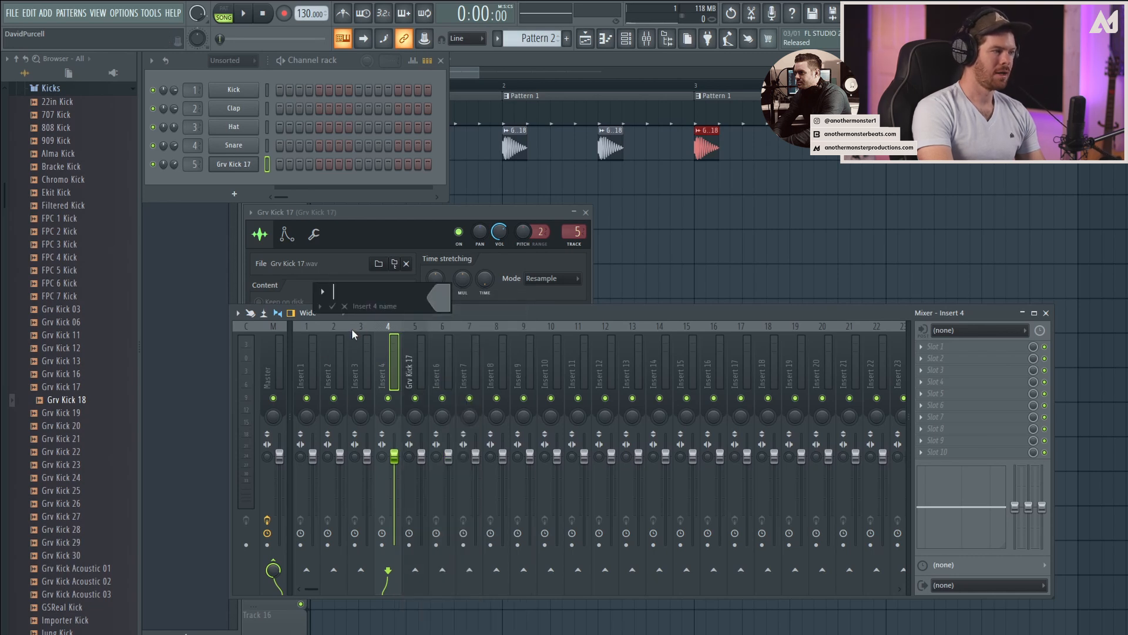
pyautogui.write('Sn')
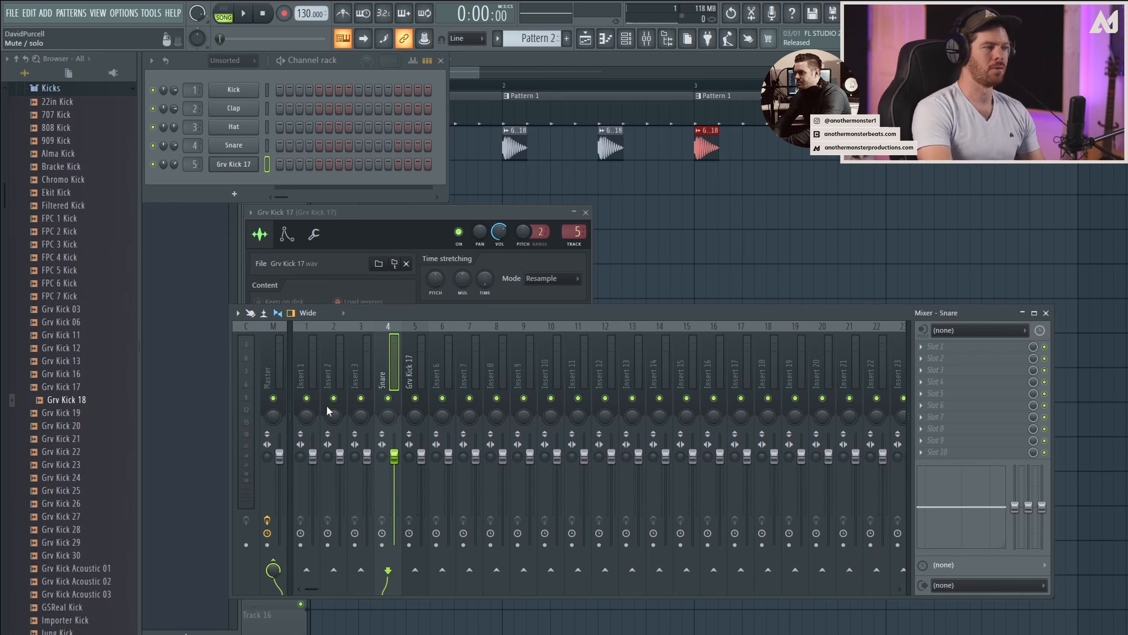
pyautogui.moveTo(420, 374)
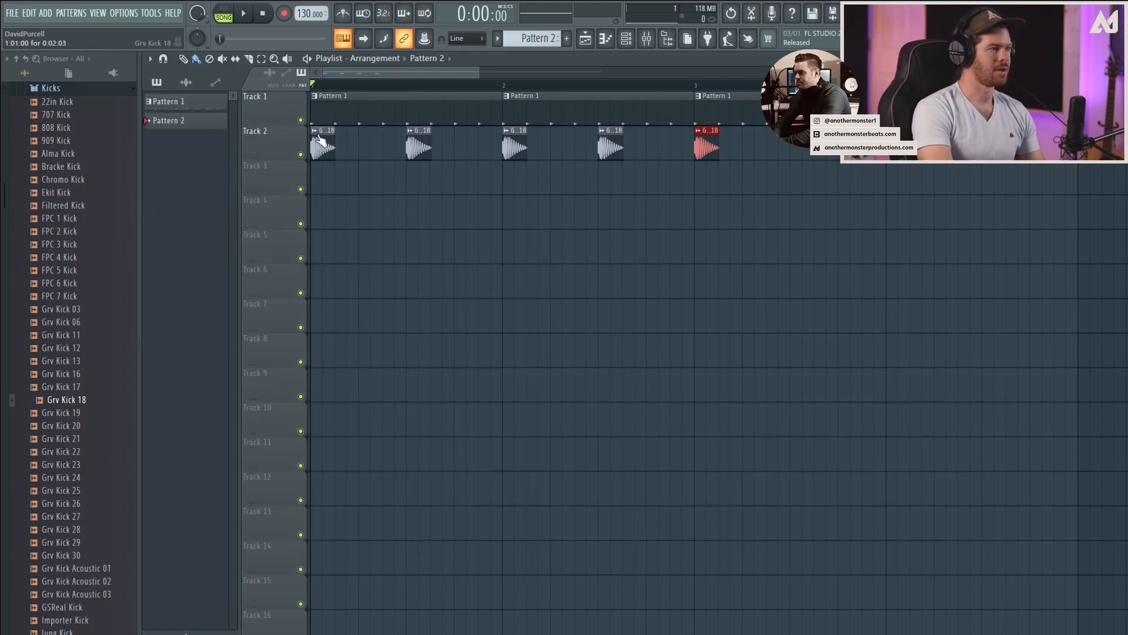
# Open the Grv Kick 18 channel settings and route it to a free mixer track.
pyautogui.rightClick(321, 133)
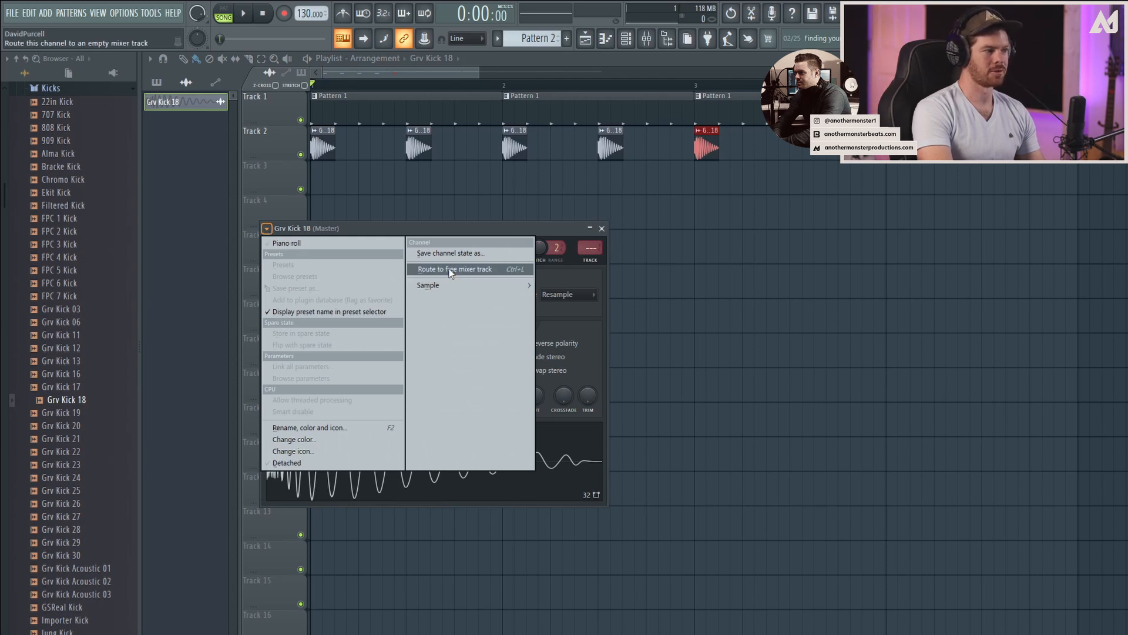
pyautogui.click(455, 269)
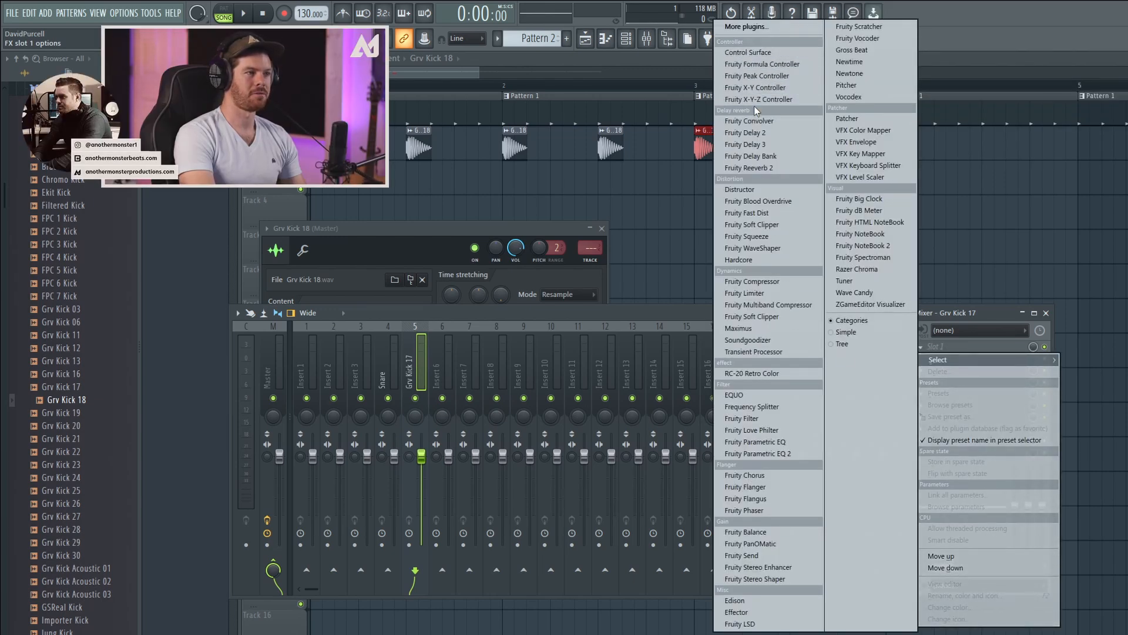
pyautogui.moveTo(757, 453)
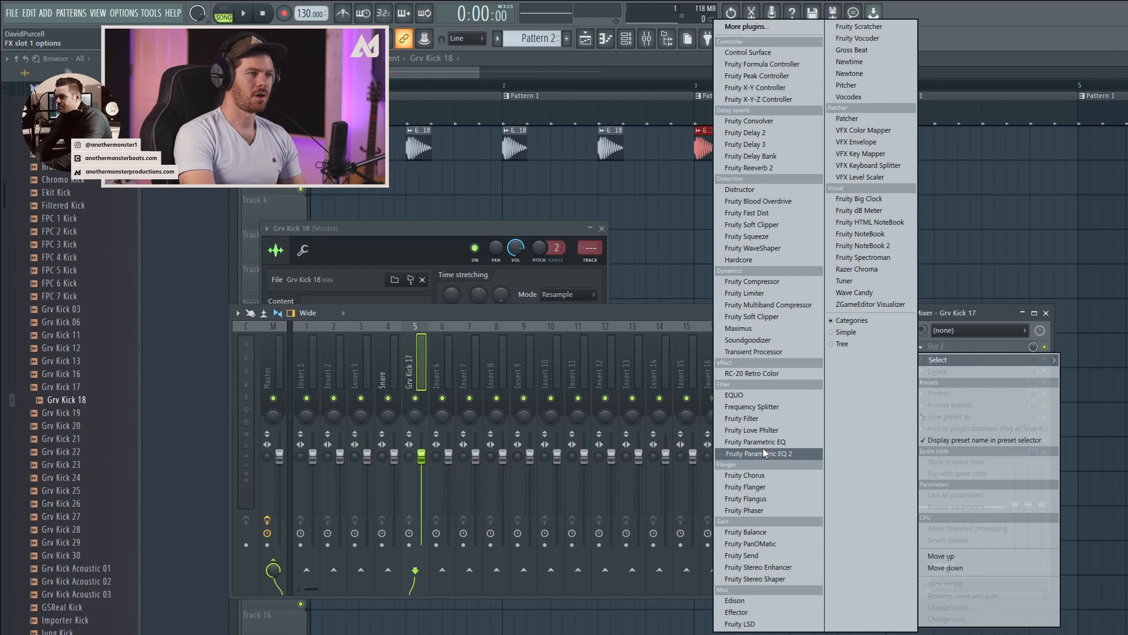
# Add Fruity Parametric EQ 2 to the kick insert and cut the lows with a low shelf near 222 Hz.
pyautogui.click(757, 453)
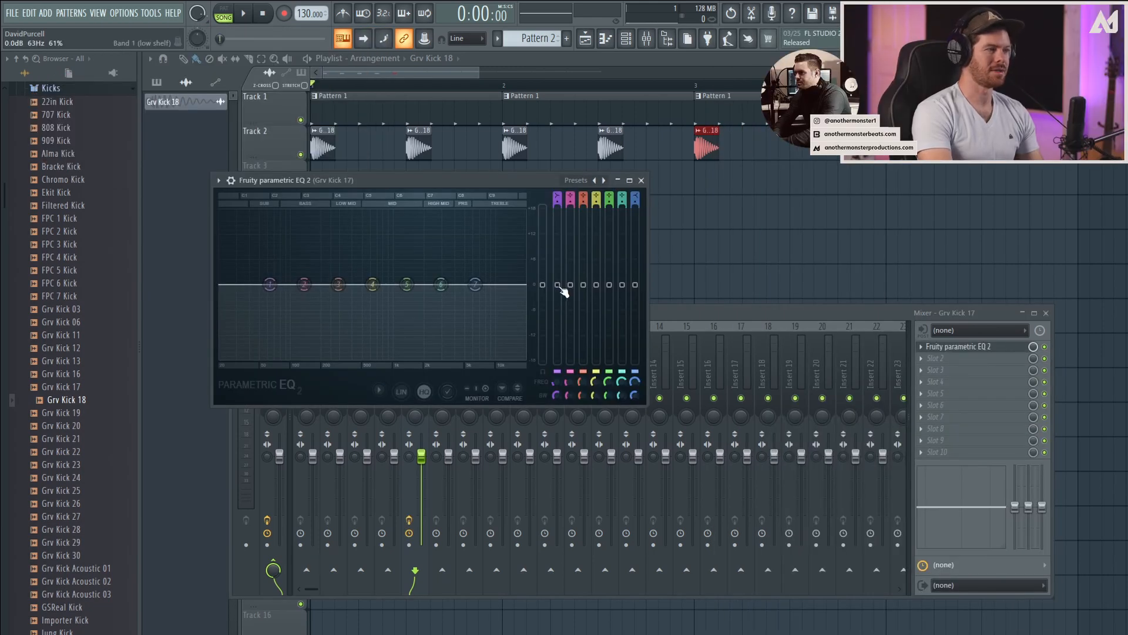
pyautogui.moveTo(269, 284); pyautogui.dragTo(269, 353)
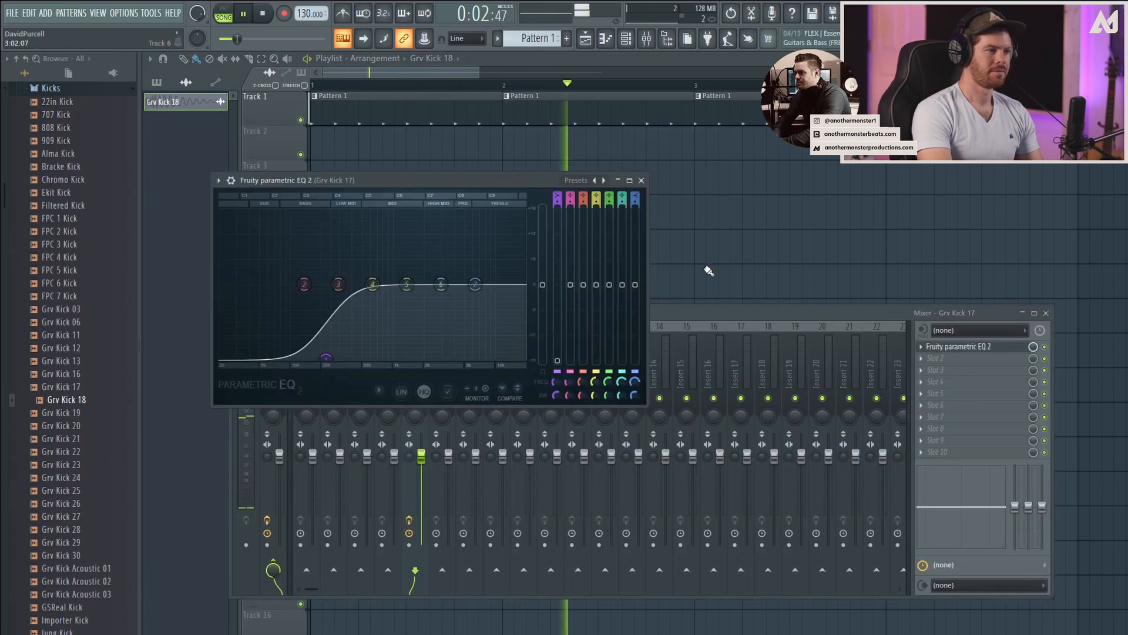
pyautogui.moveTo(303, 285); pyautogui.dragTo(325, 285)
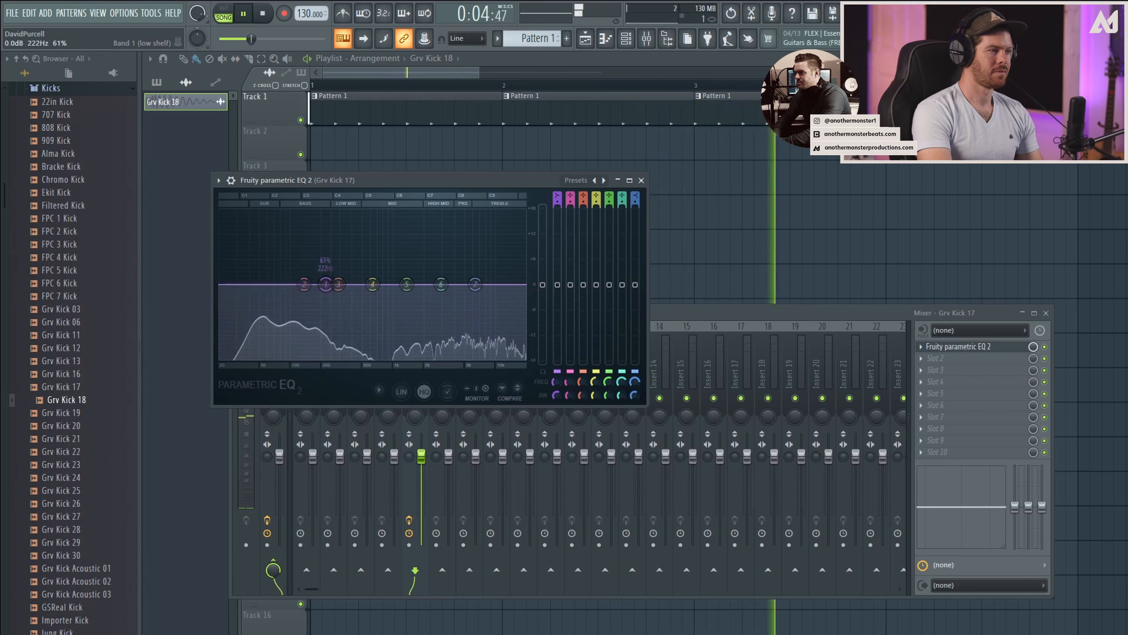
pyautogui.moveTo(325, 285); pyautogui.dragTo(325, 296)
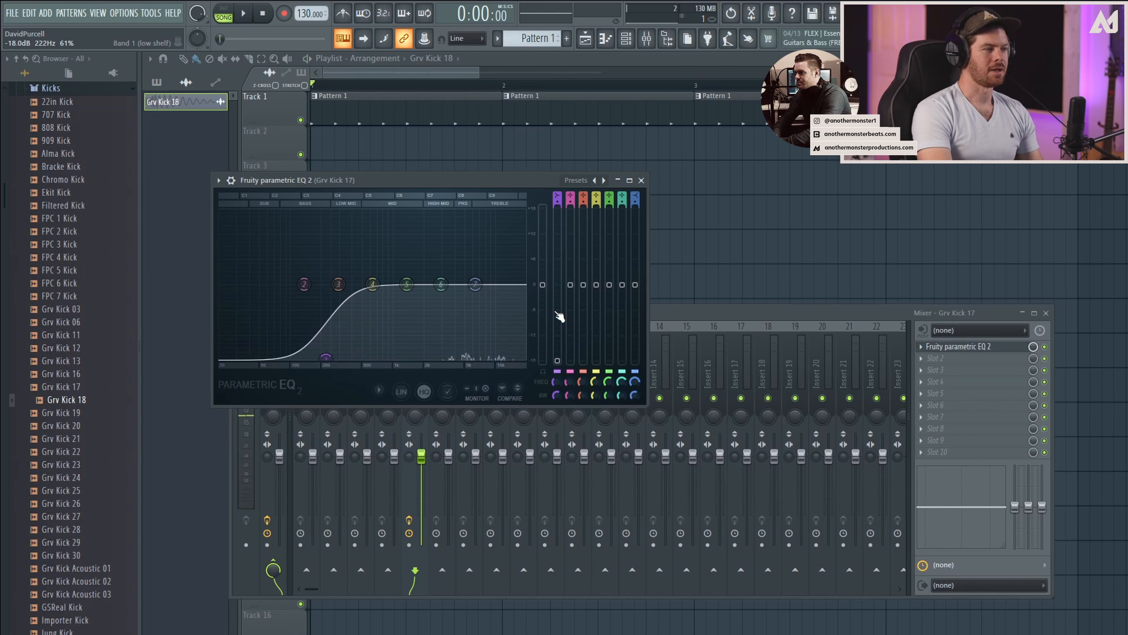
pyautogui.click(243, 13)
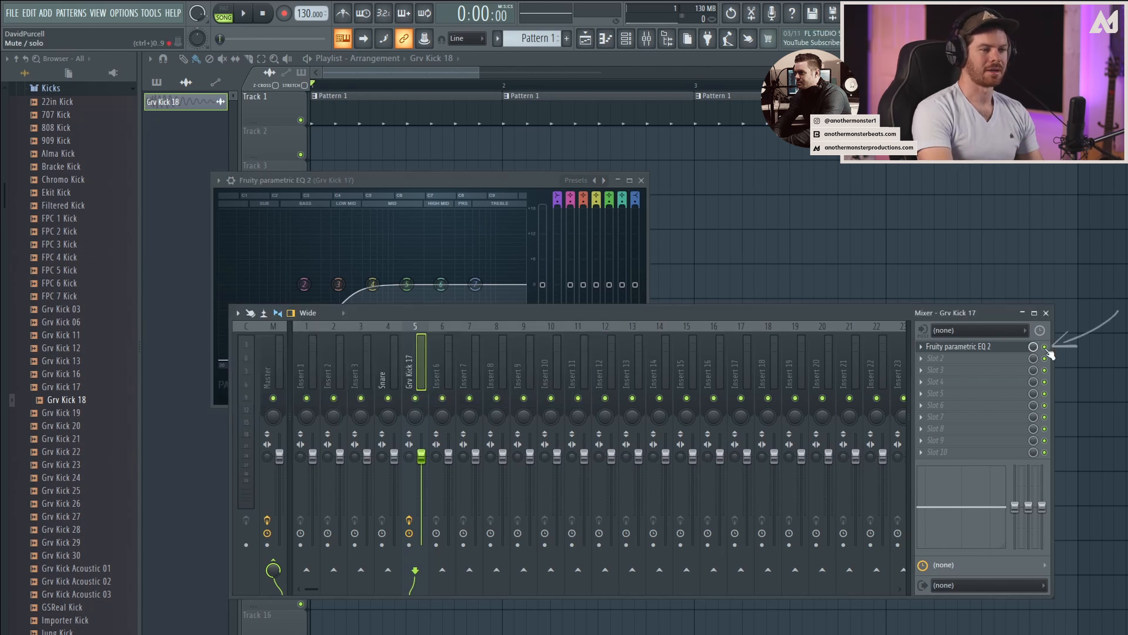
# Open the effect plugin list for the Grv Kick 17 insert's second FX slot, below the EQ.
pyautogui.click(243, 13)
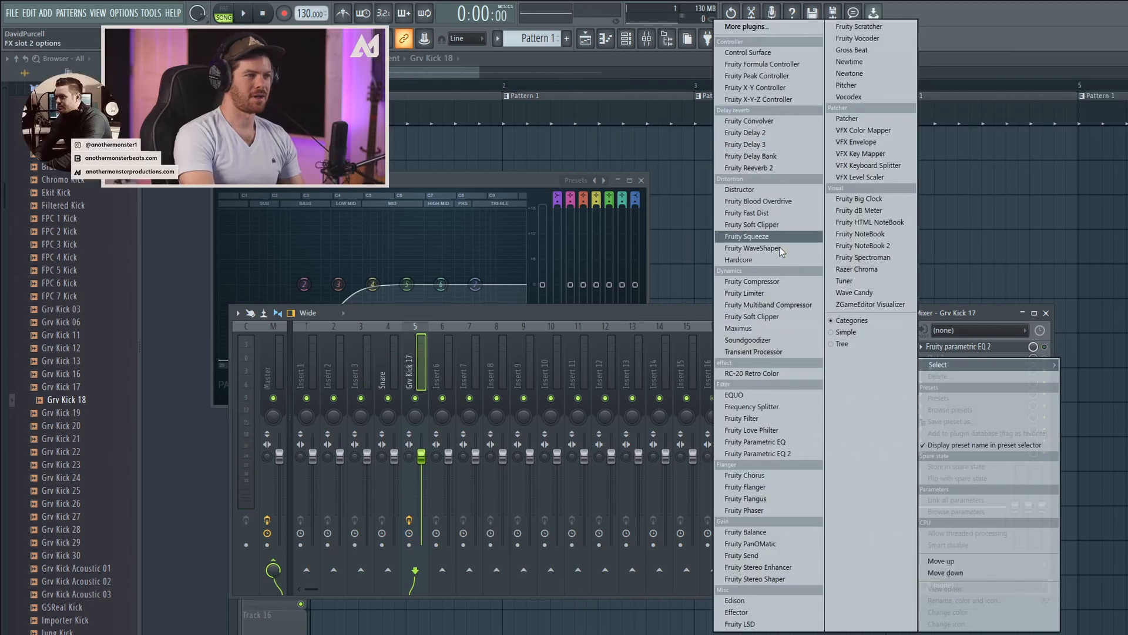
pyautogui.moveTo(766, 198)
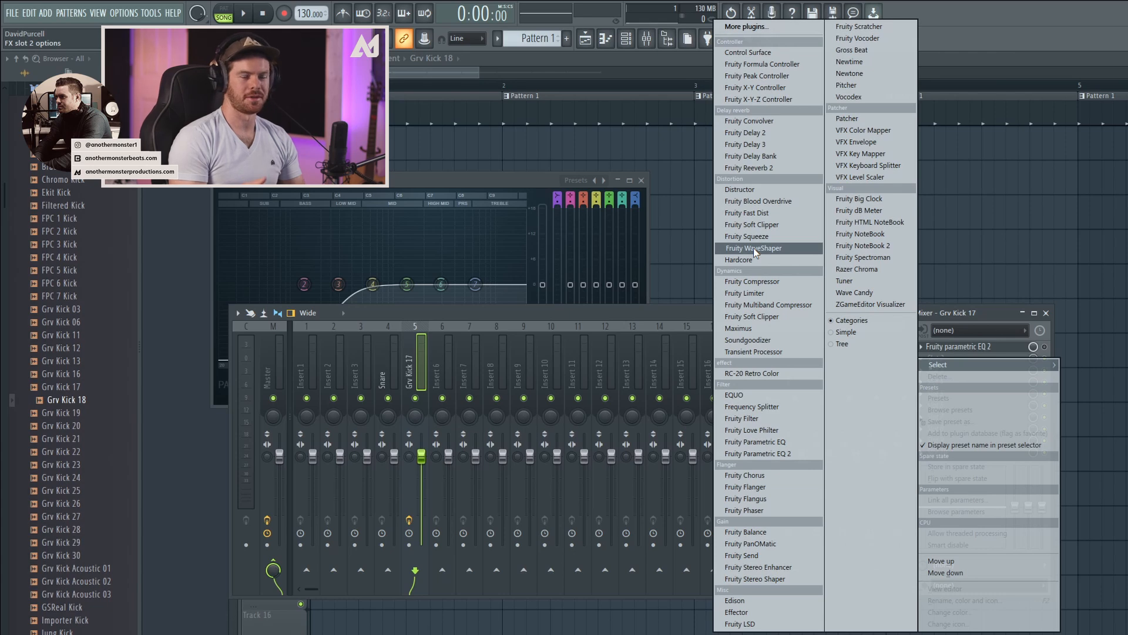
pyautogui.moveTo(747, 340)
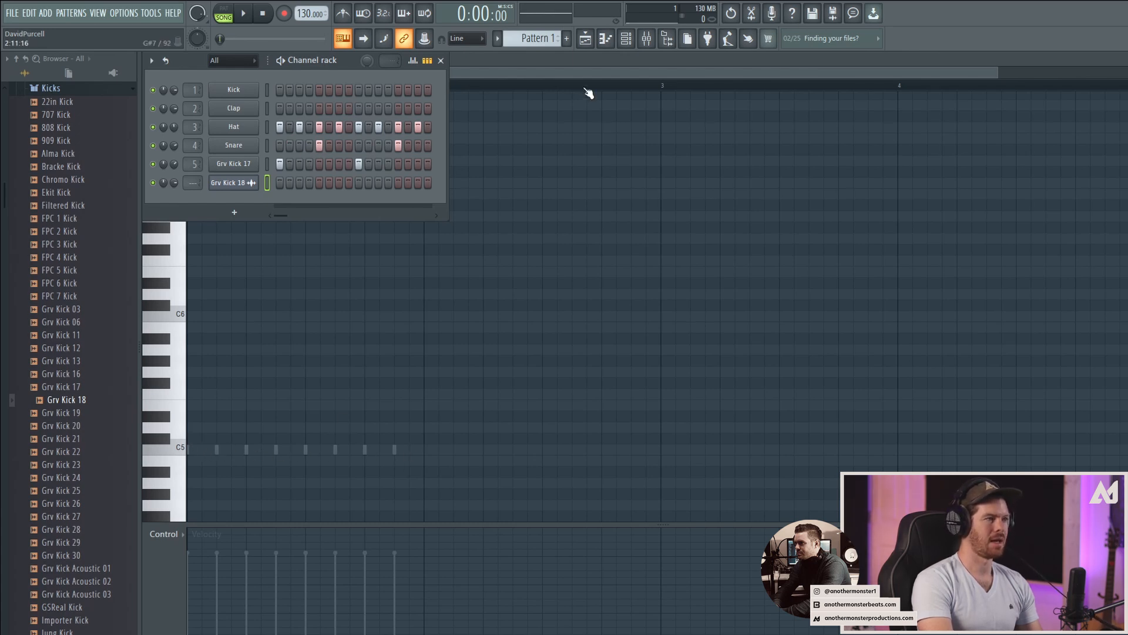
# Create a new empty Pattern 2 with the pattern selector's plus button.
pyautogui.click(566, 38)
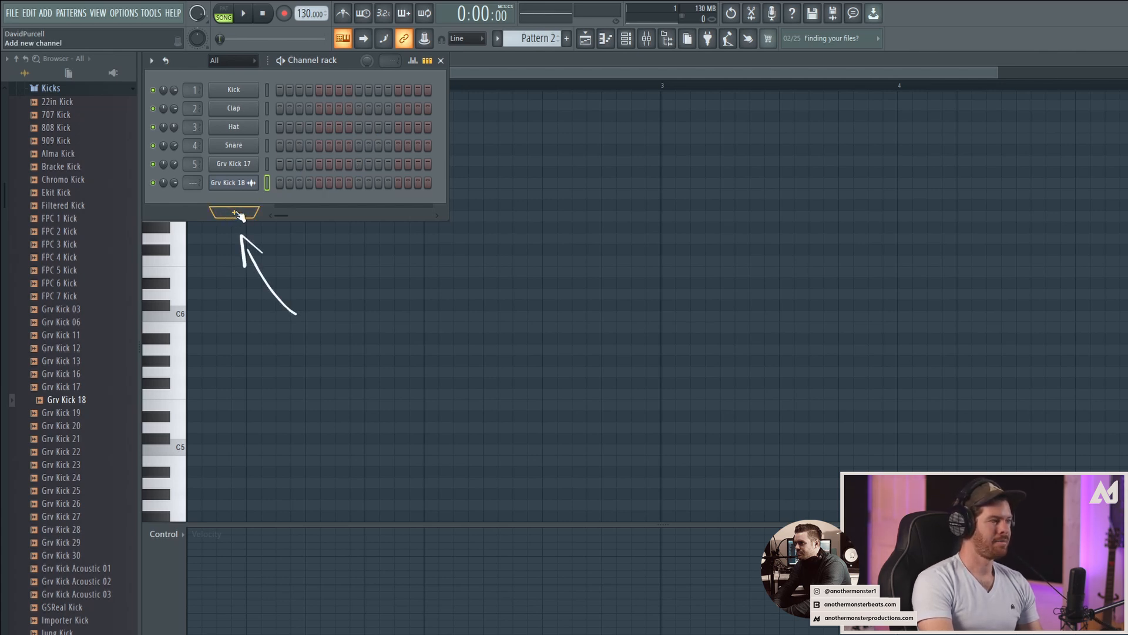
# Add a FLEX synth channel to the Channel Rack from the Synth classic list.
pyautogui.click(45, 13)
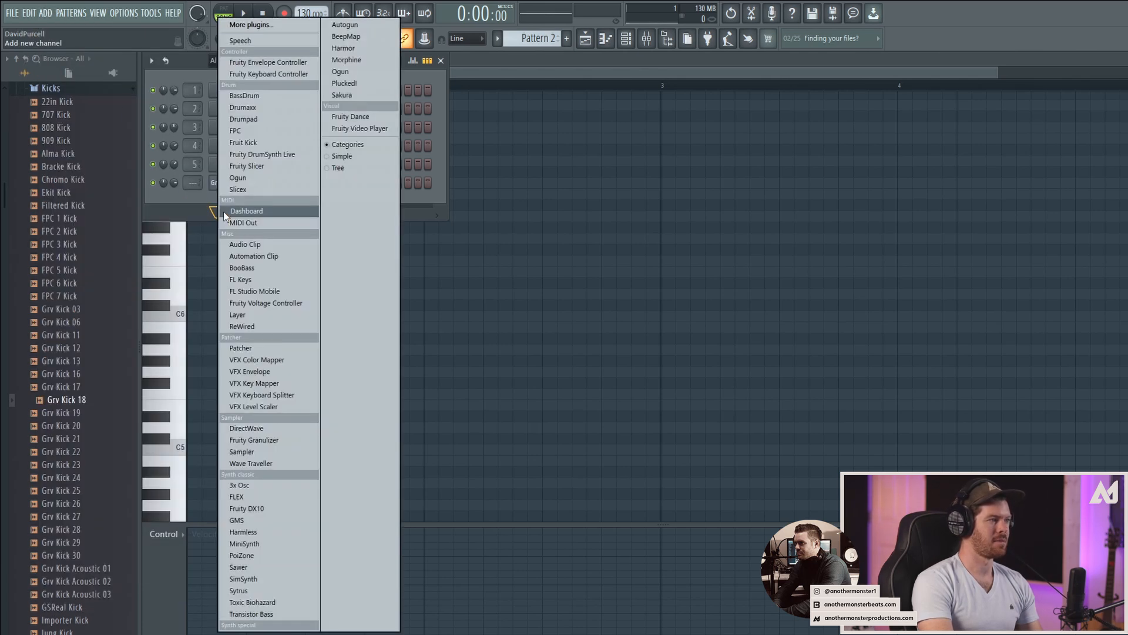
pyautogui.moveTo(252, 279)
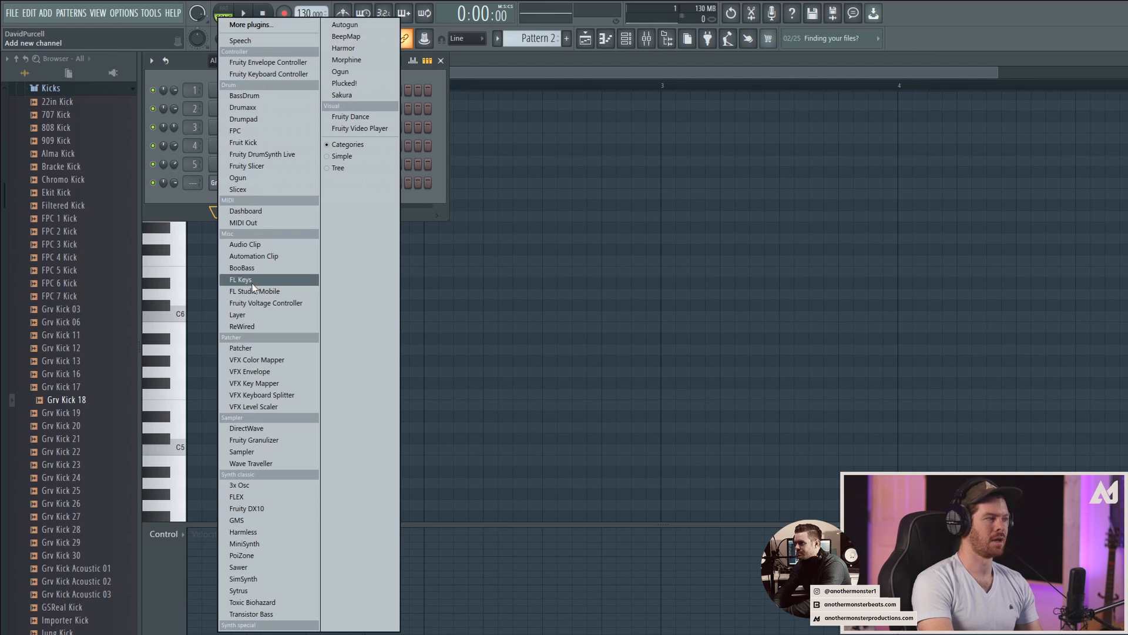
pyautogui.moveTo(246, 165)
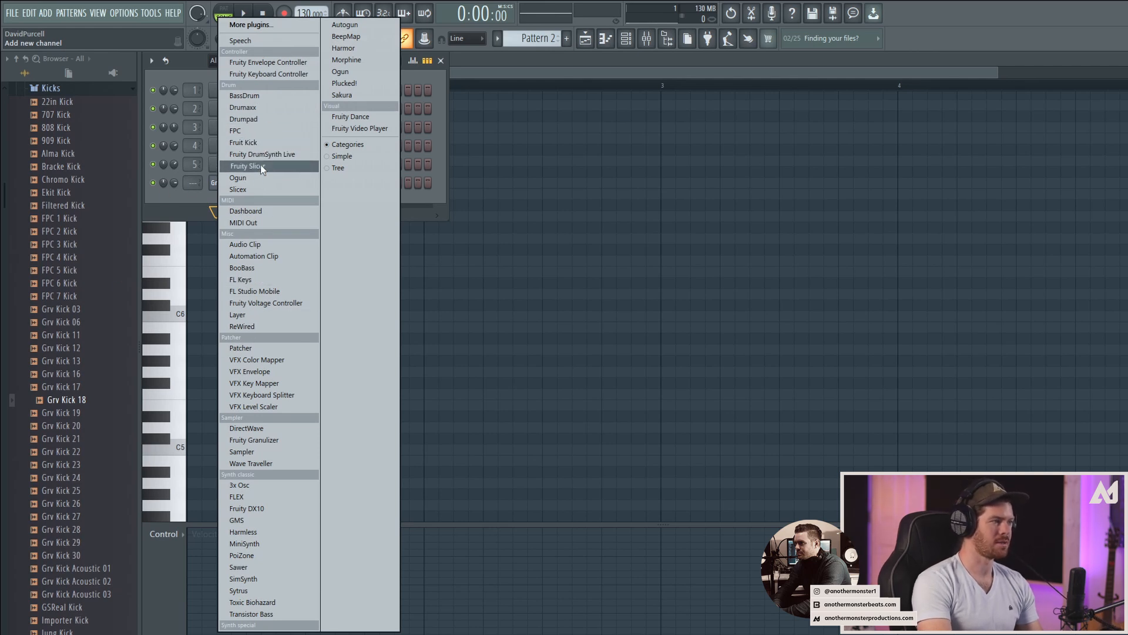
pyautogui.moveTo(252, 602)
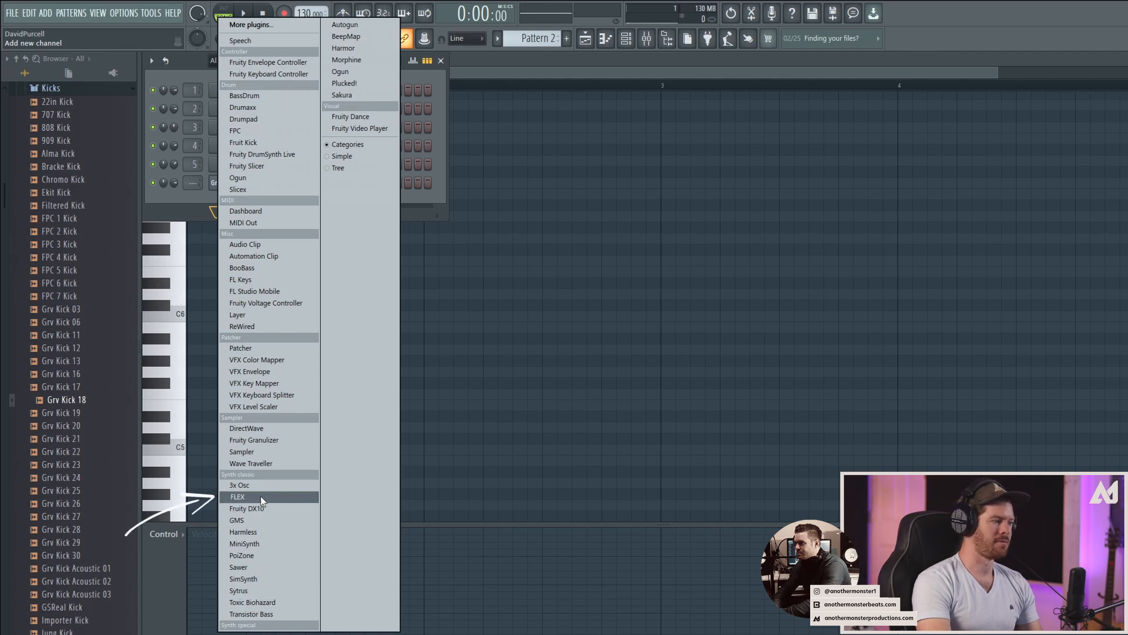
pyautogui.click(237, 497)
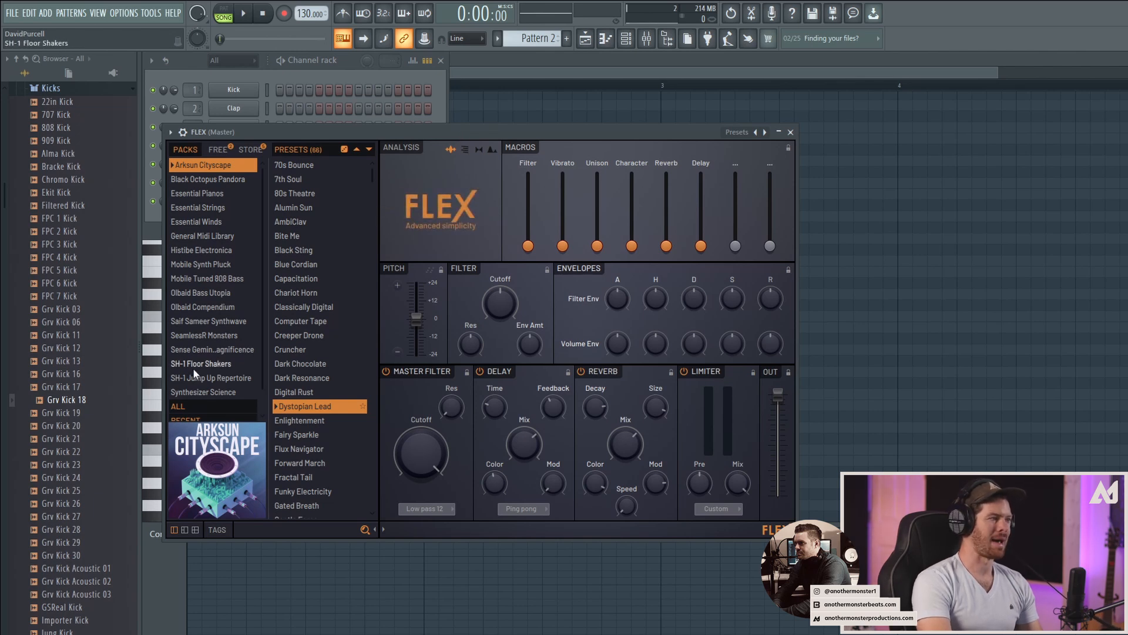
# Filter FLEX presets by Type Keys and Style Dark, then load Just Strollin.
pyautogui.click(287, 235)
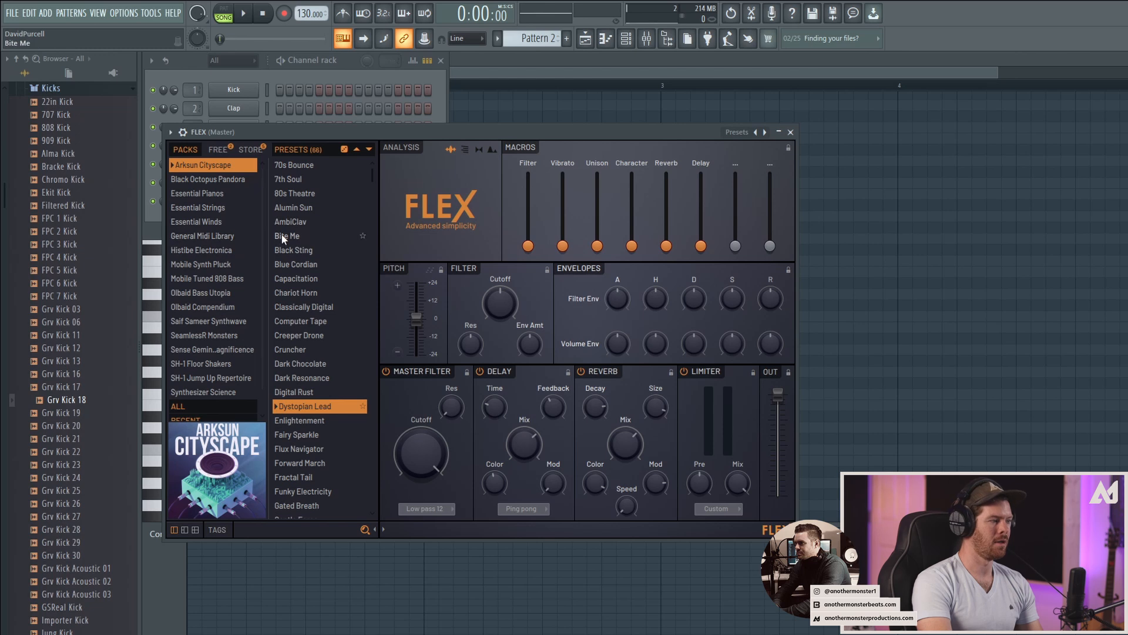
pyautogui.click(217, 531)
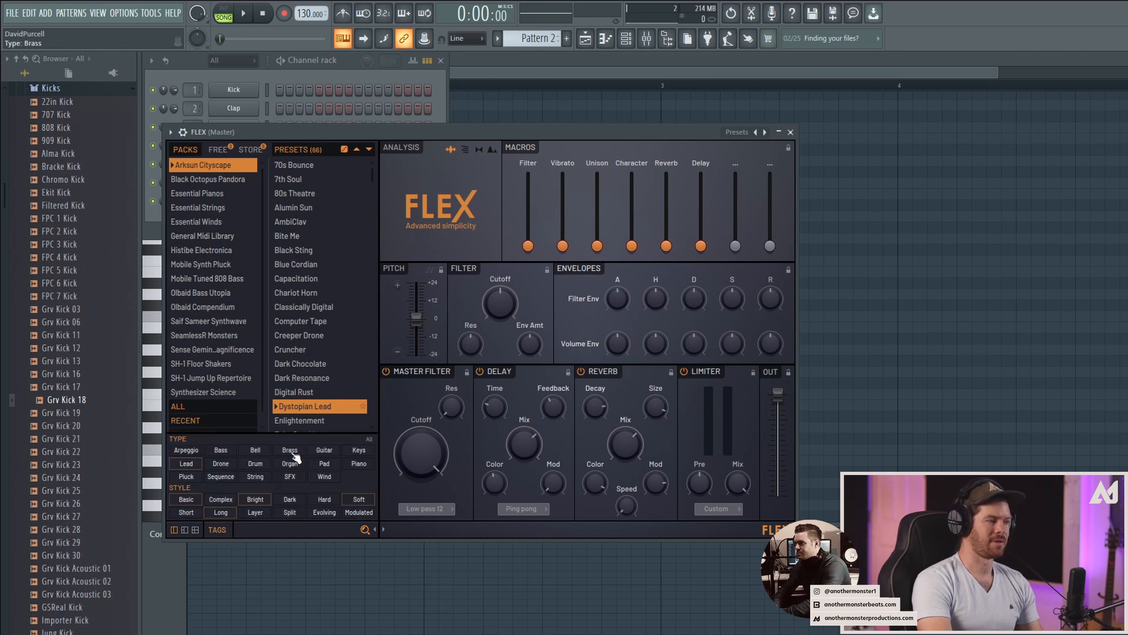
pyautogui.click(358, 450)
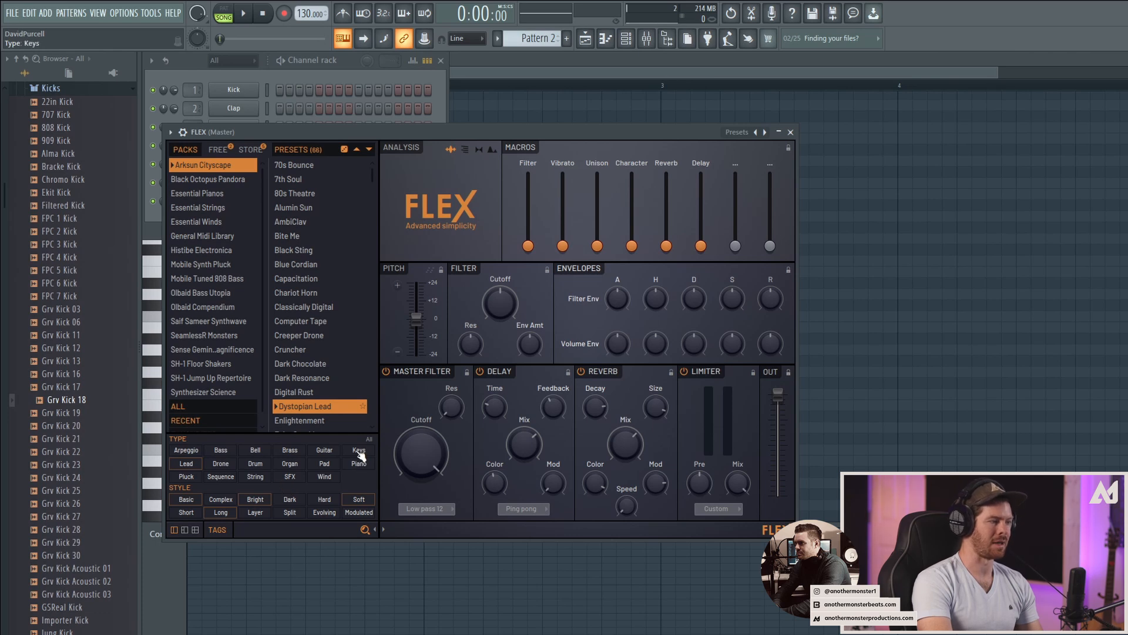
pyautogui.click(358, 449)
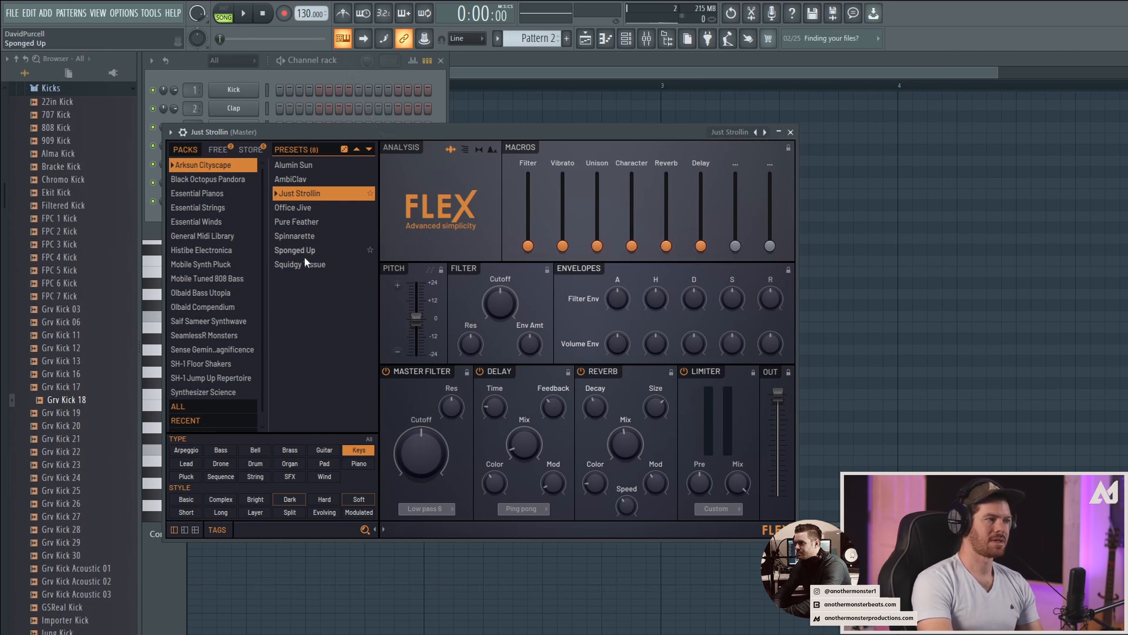
pyautogui.click(292, 207)
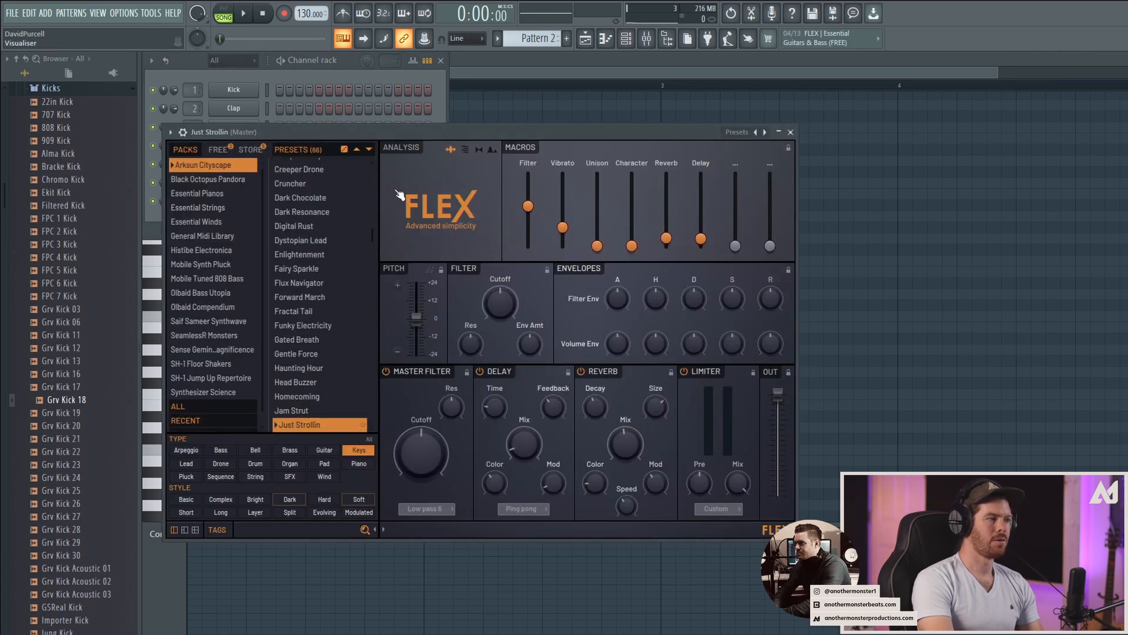
# Close FLEX and open the Just Strollin channel's piano roll, still empty.
pyautogui.click(298, 253)
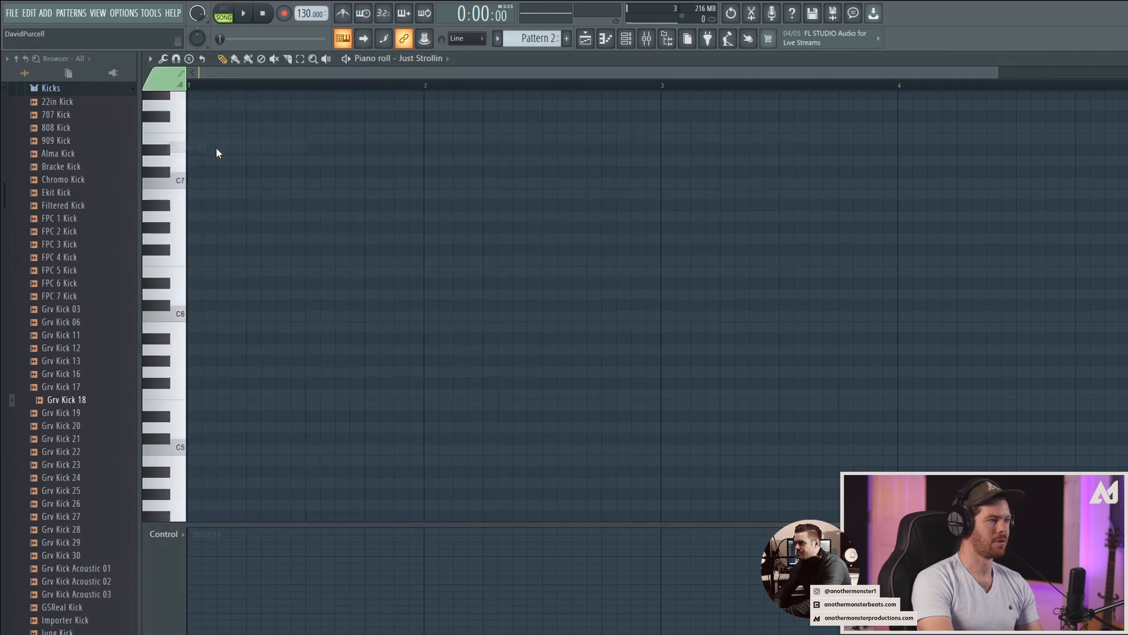
# Draw the Just Strollin melody notes from C5 in the piano roll.
pyautogui.click(258, 372)
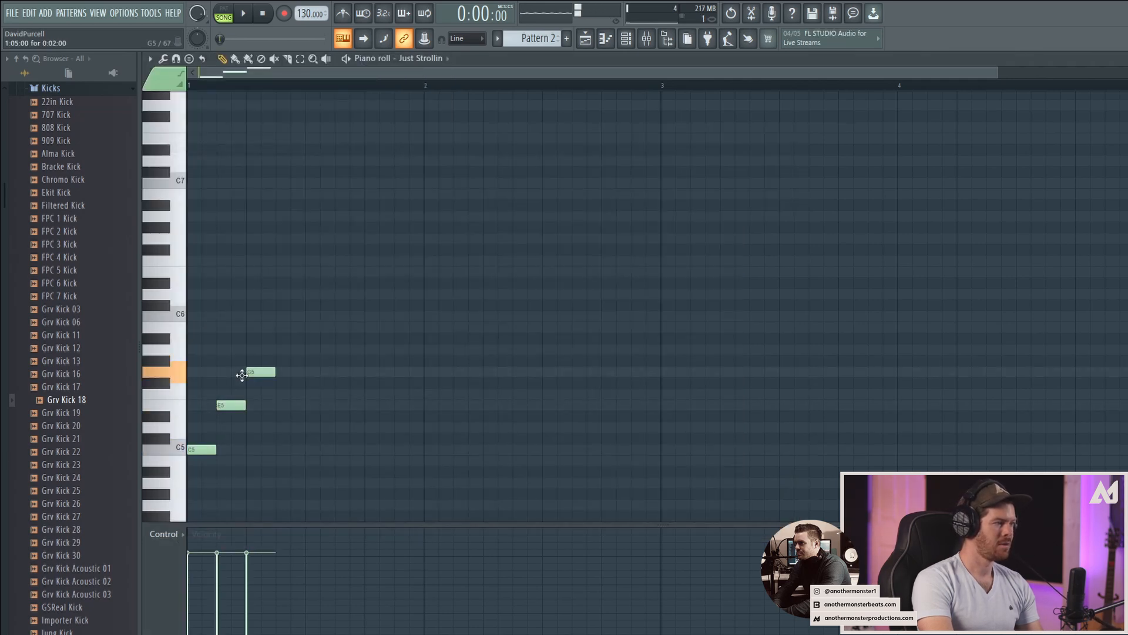
pyautogui.click(223, 10)
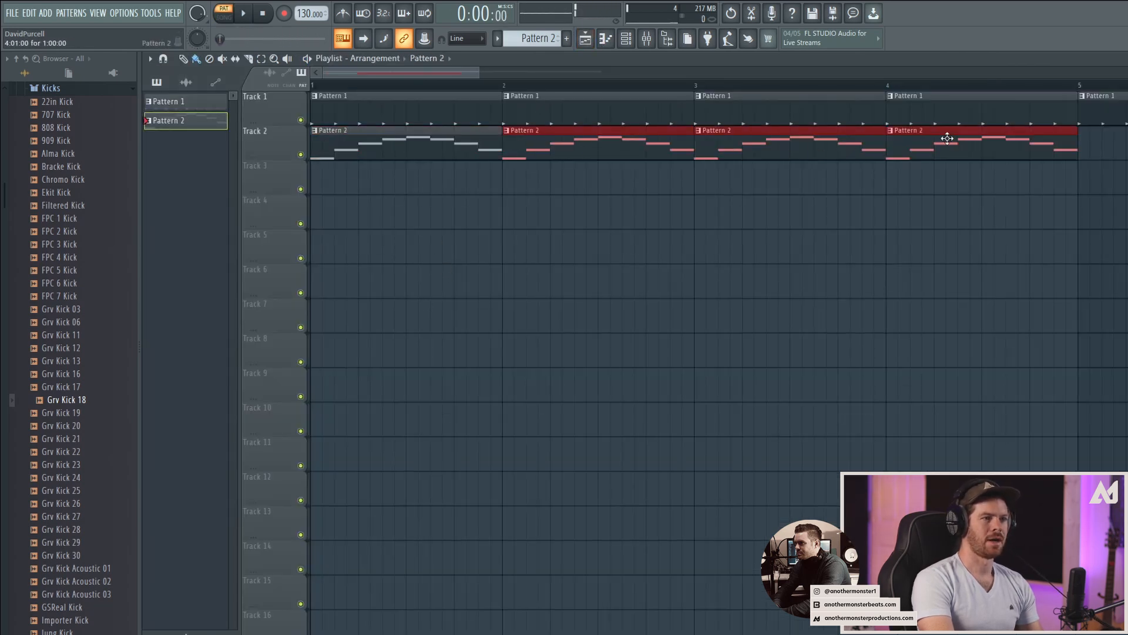
# Switch the transport to SONG mode and play drums and keys together.
pyautogui.click(224, 13)
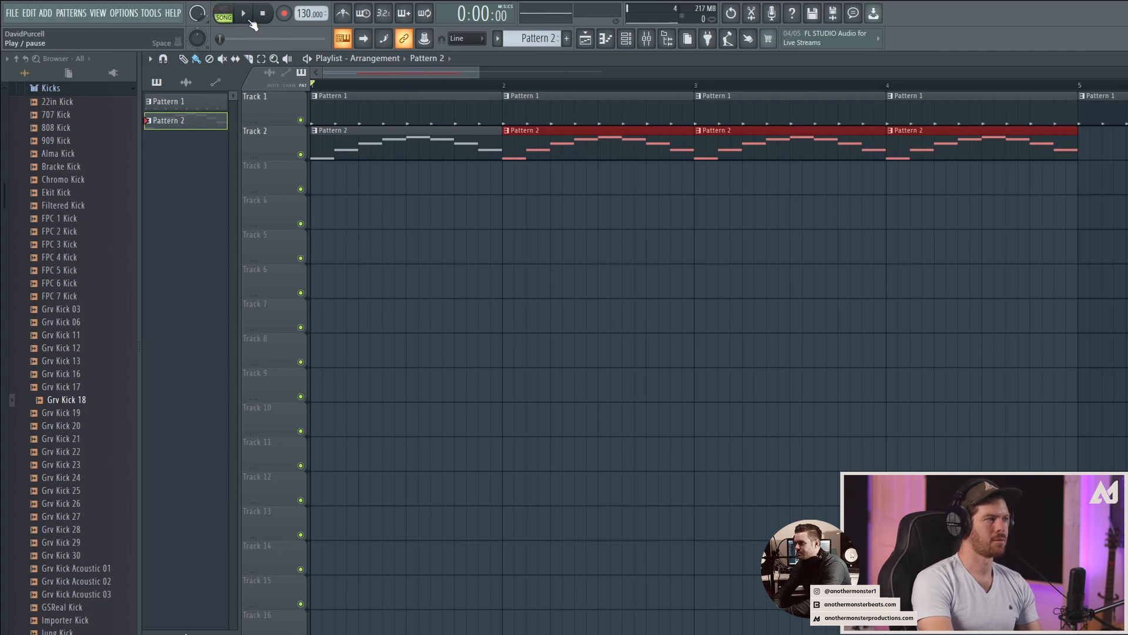
pyautogui.click(243, 13)
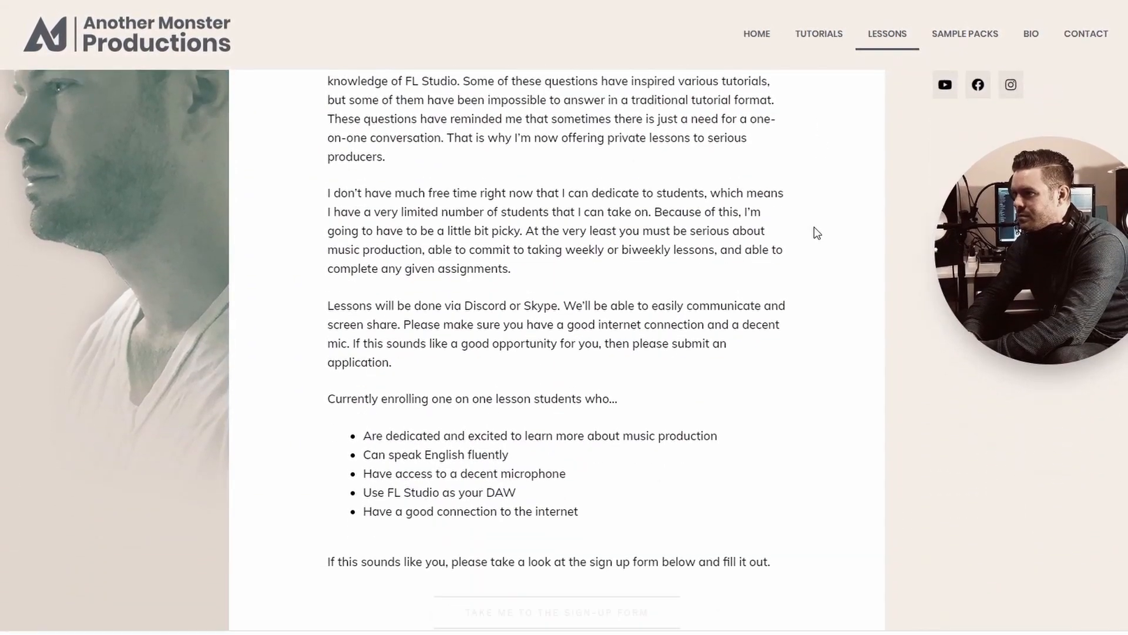
# Scroll the lessons page down to the student requirements and sign-up form invitation.
pyautogui.scroll(-3)
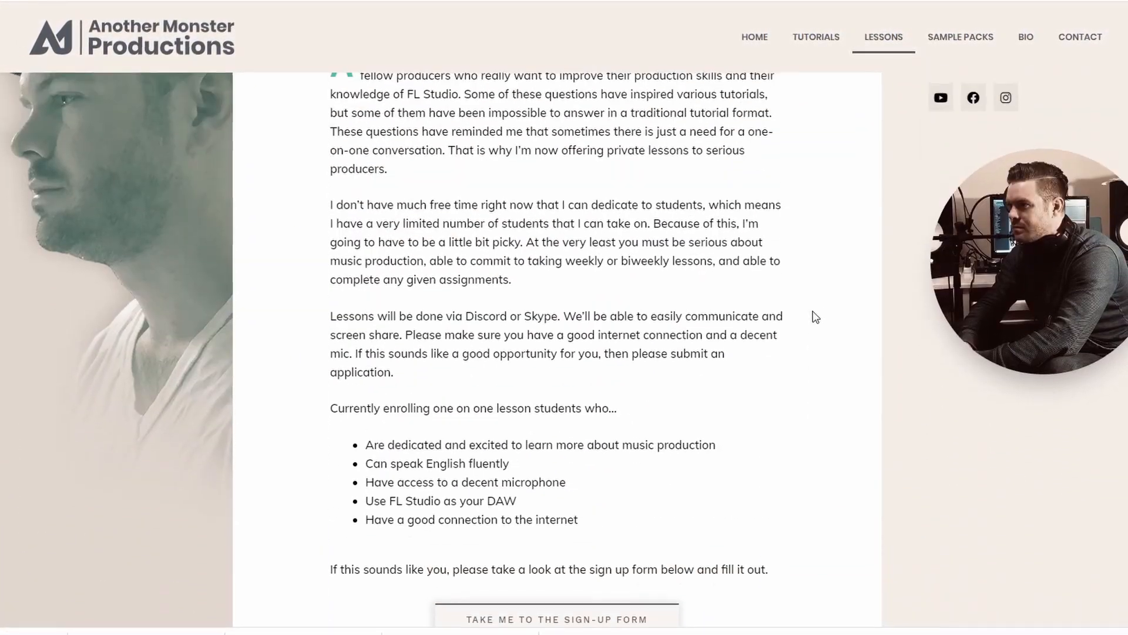